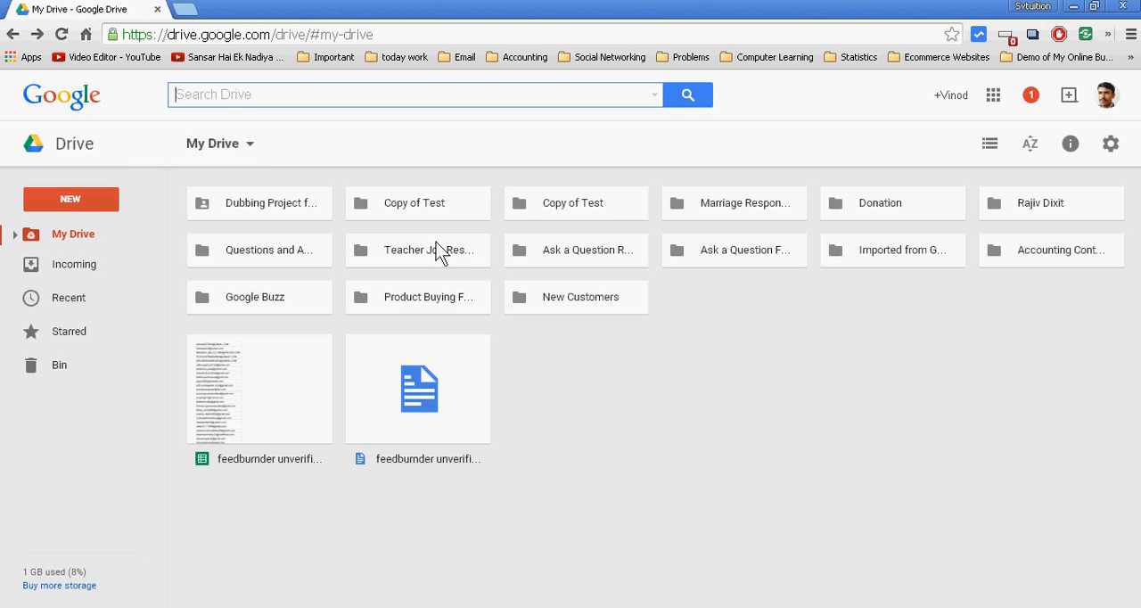
pyautogui.moveTo(214, 189)
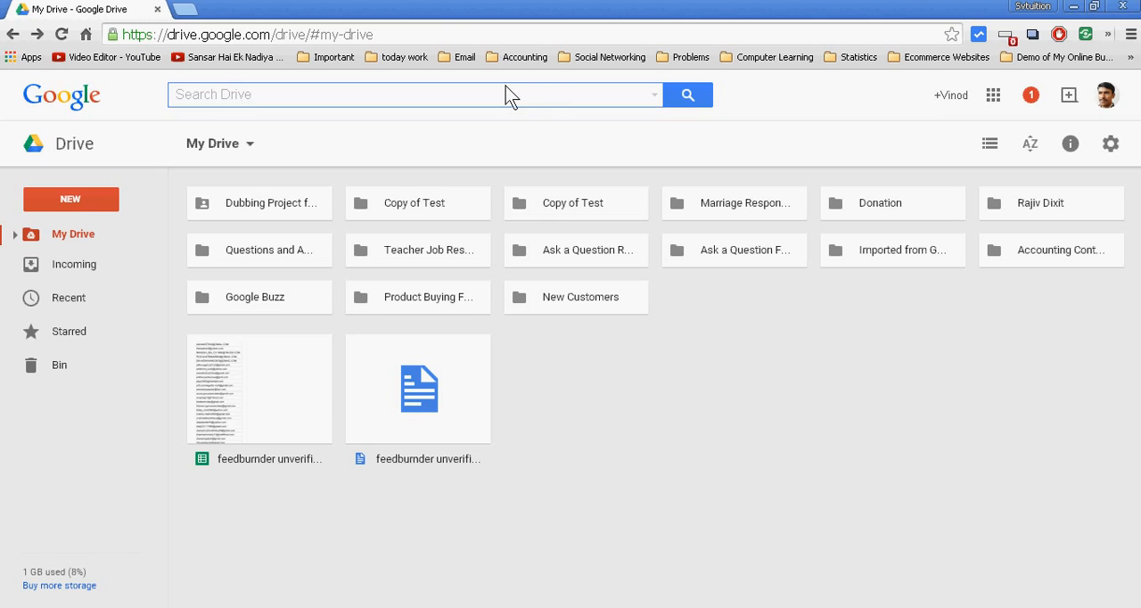
pyautogui.moveTo(497, 102)
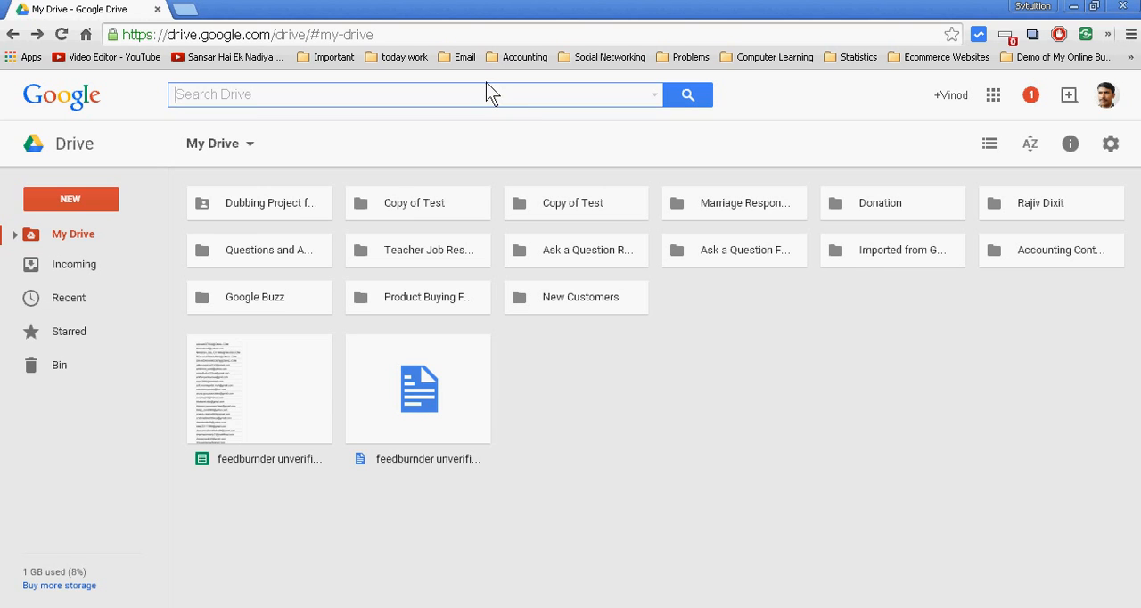
# Open the 'Dubbing Project from English to Tamil' folder from My Drive
pyautogui.click(993, 95)
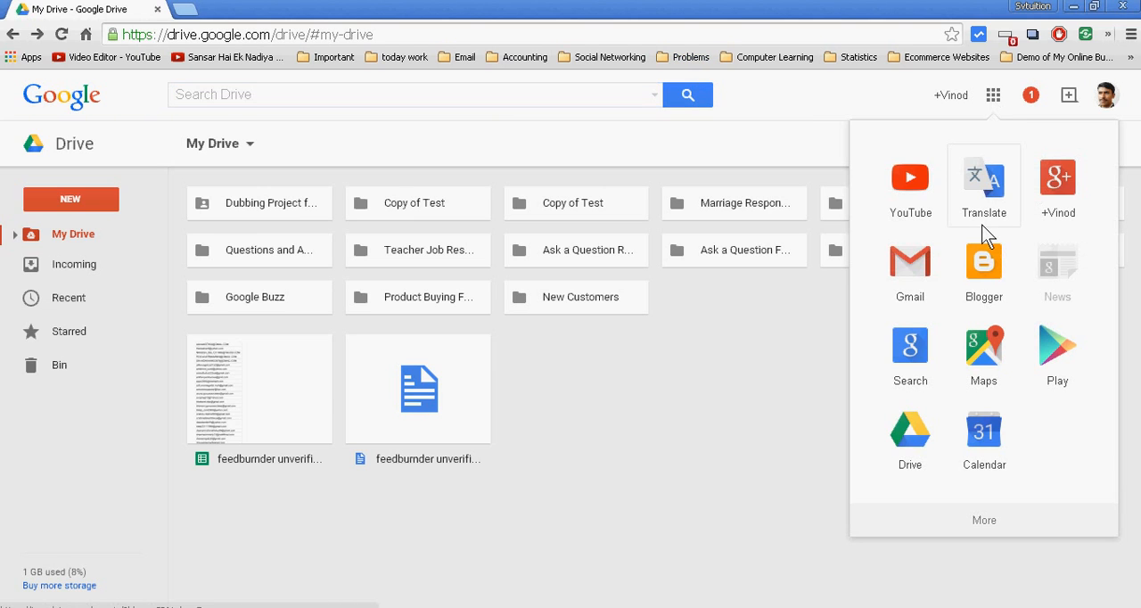
pyautogui.moveTo(910, 436)
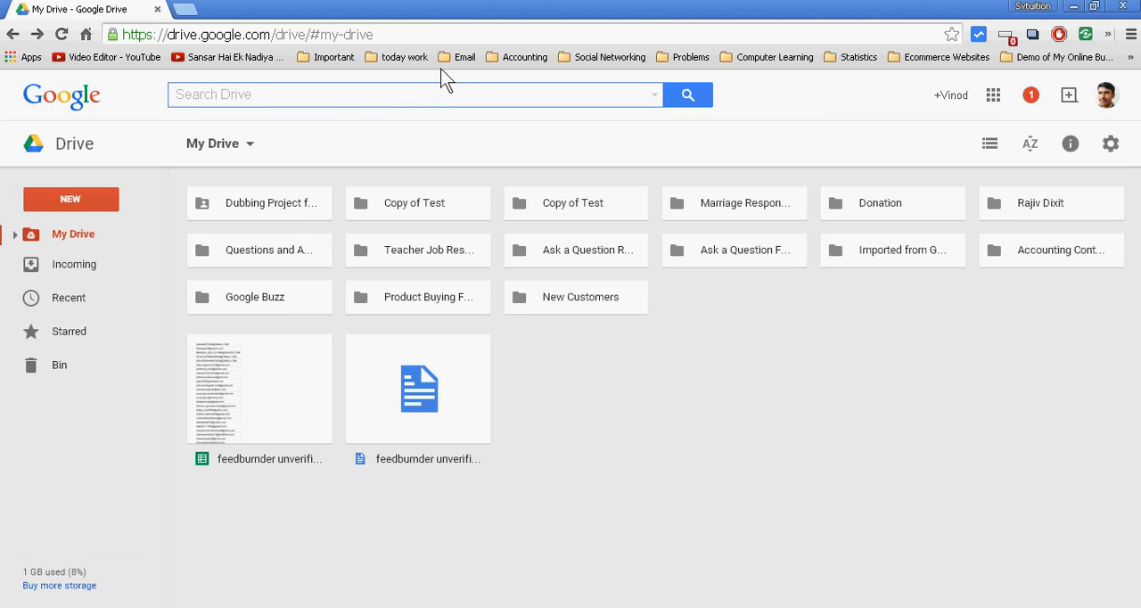
pyautogui.moveTo(259, 203)
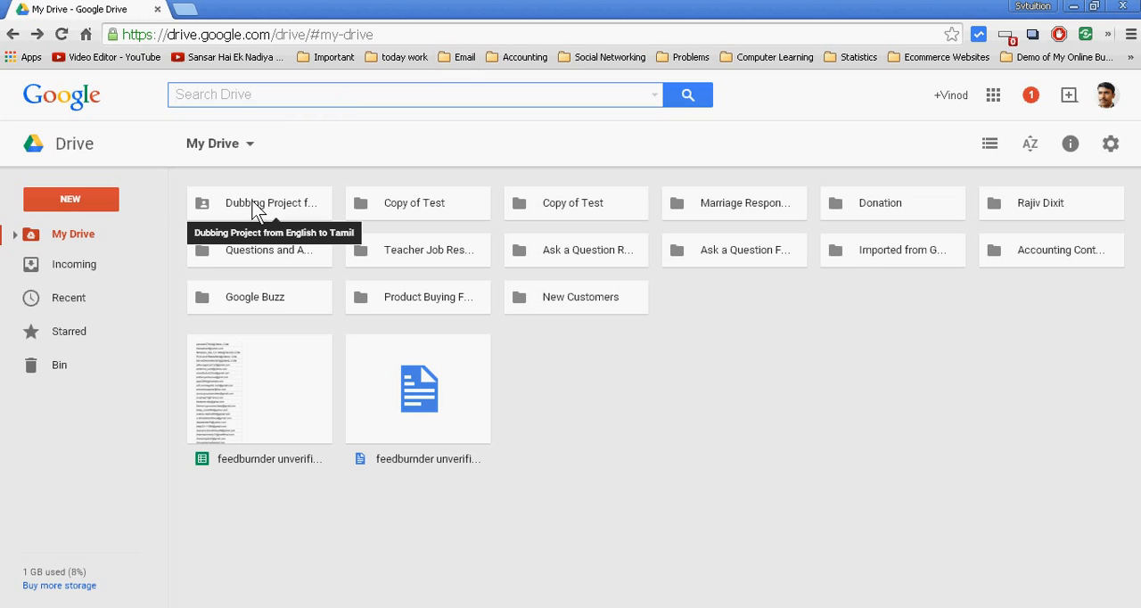
pyautogui.click(259, 202)
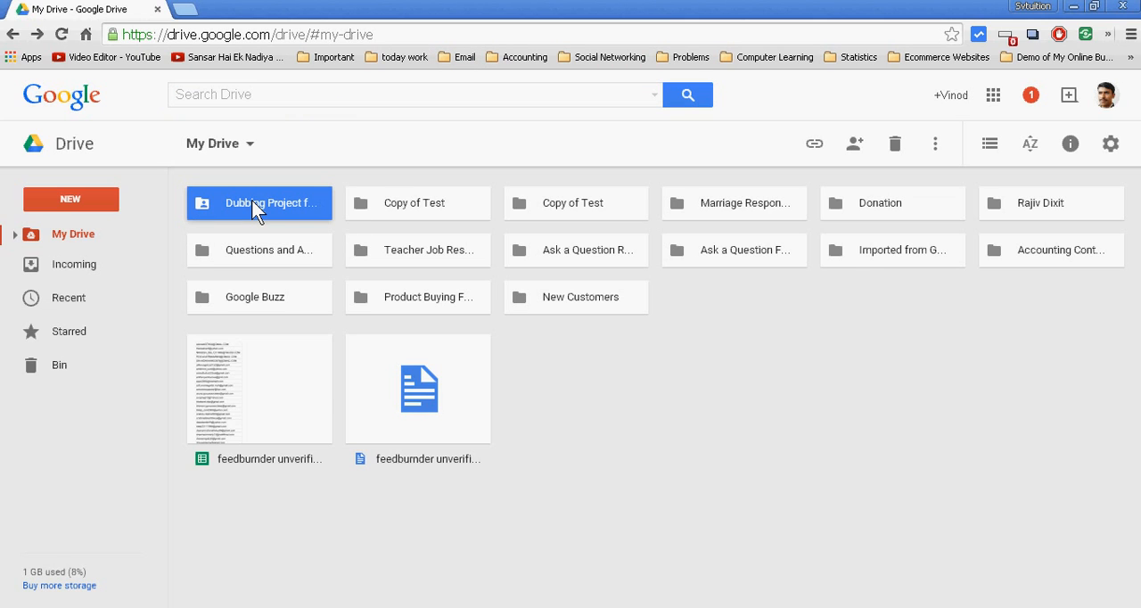
pyautogui.moveTo(253, 221)
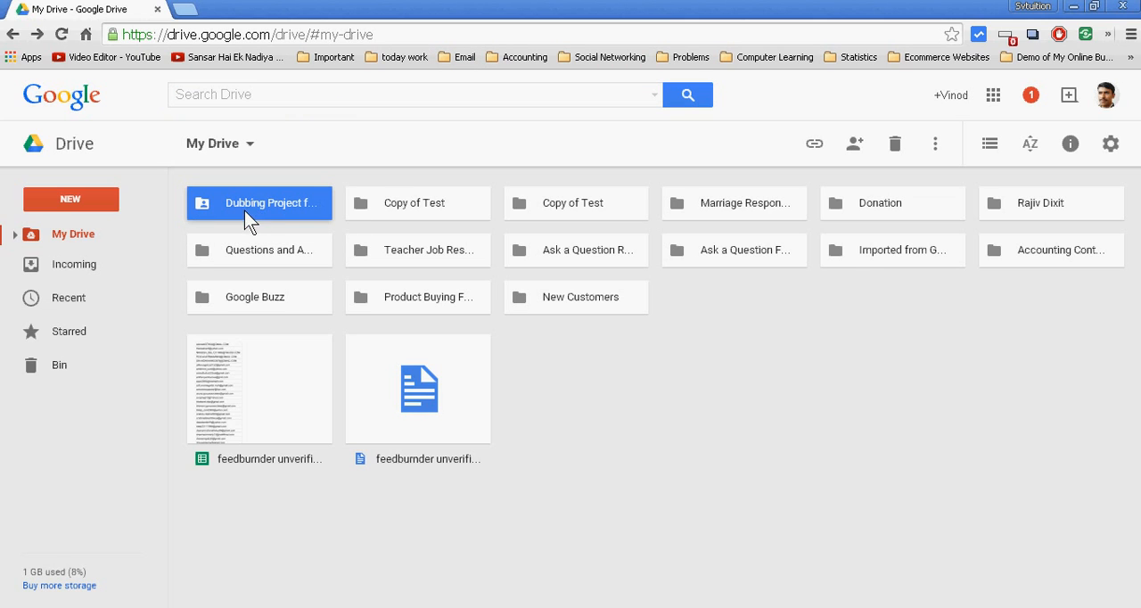
pyautogui.doubleClick(258, 202)
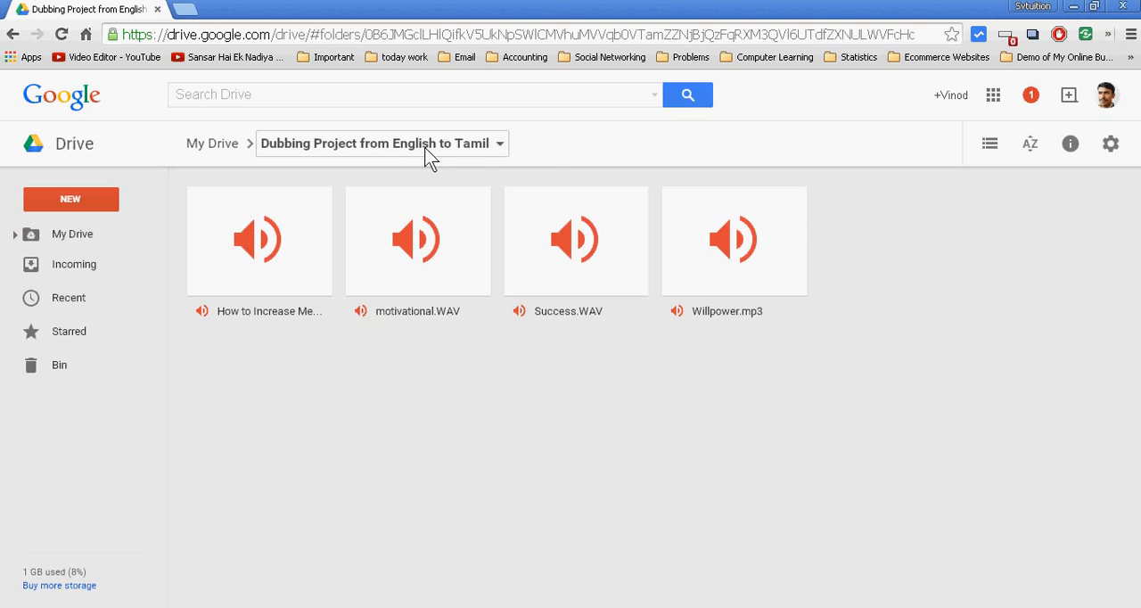
pyautogui.moveTo(548, 163)
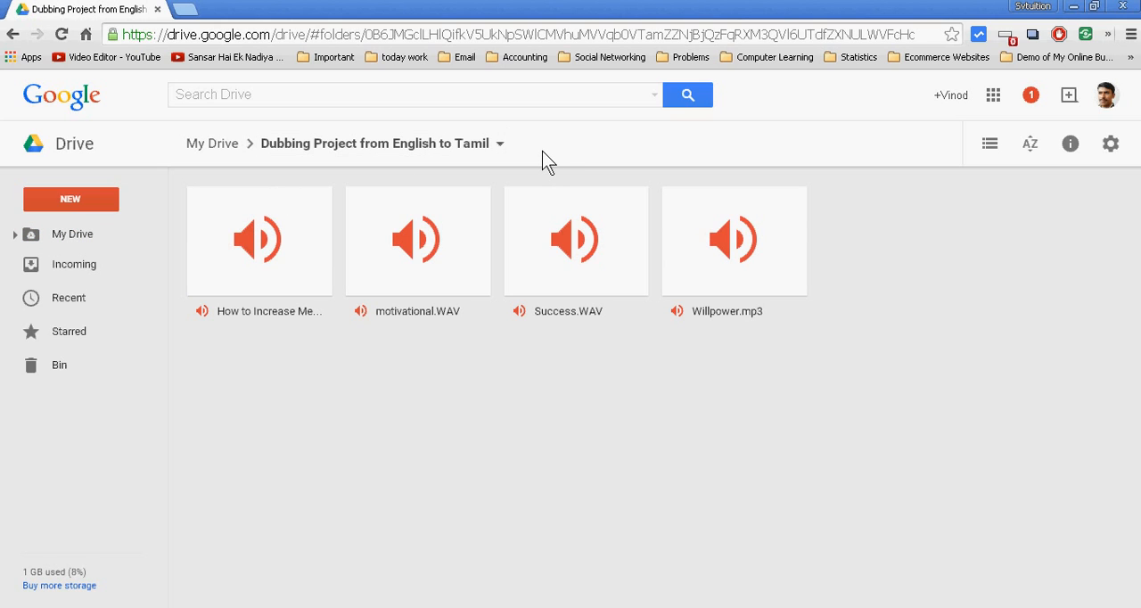
pyautogui.moveTo(894, 399)
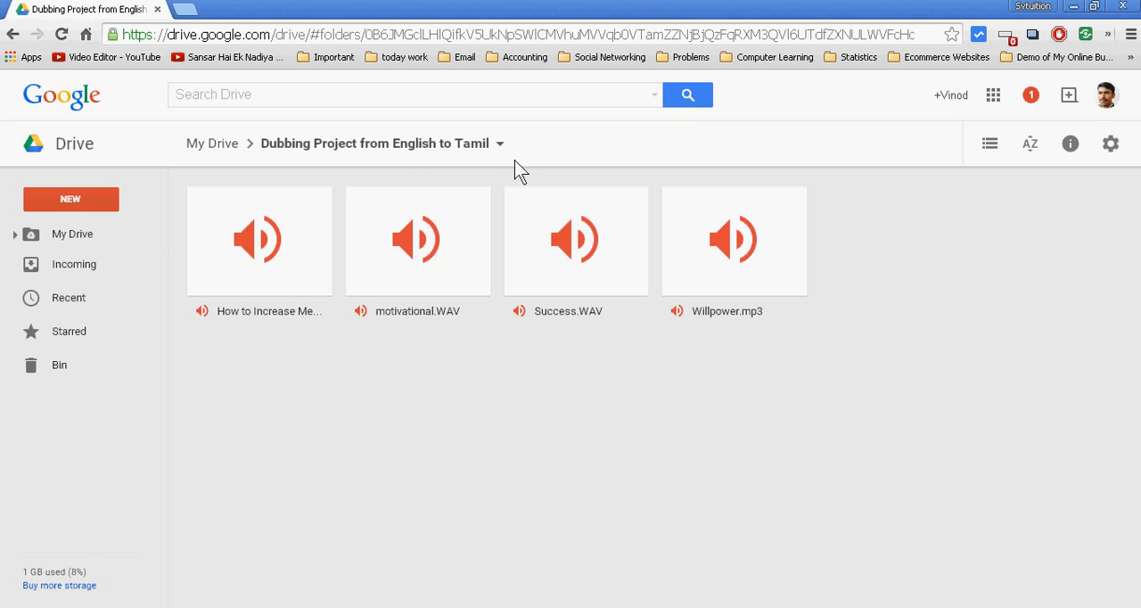
pyautogui.moveTo(637, 163)
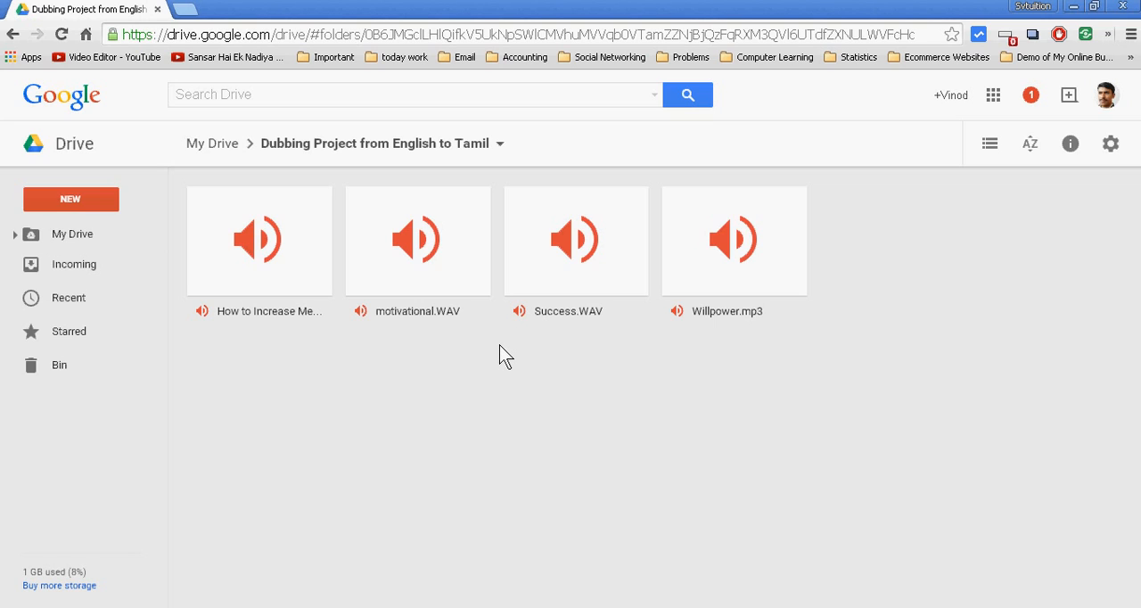
pyautogui.moveTo(533, 171)
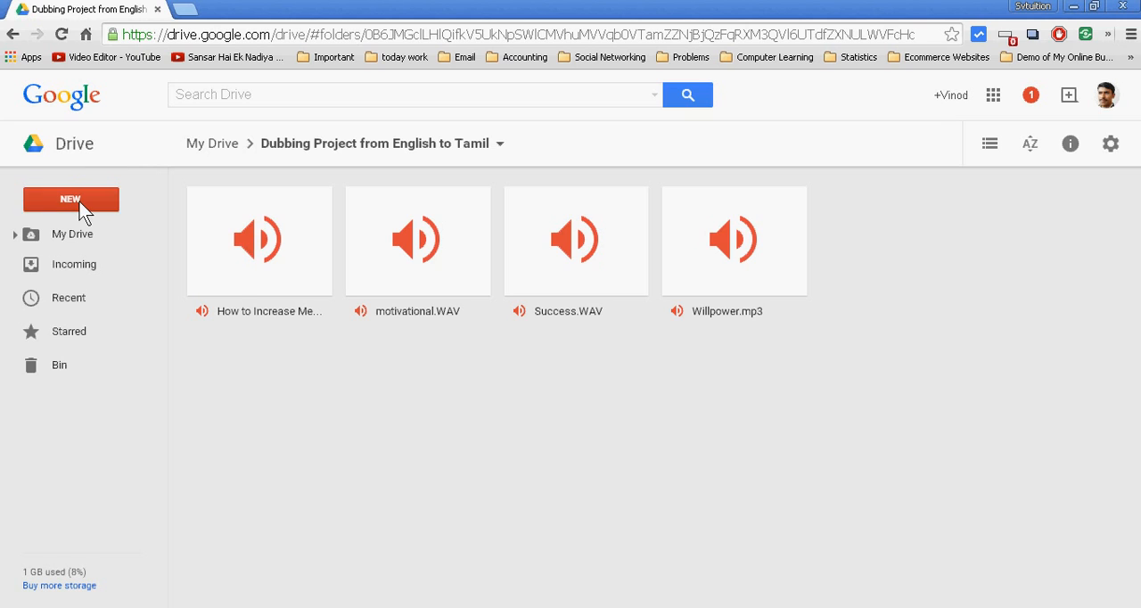
pyautogui.click(71, 199)
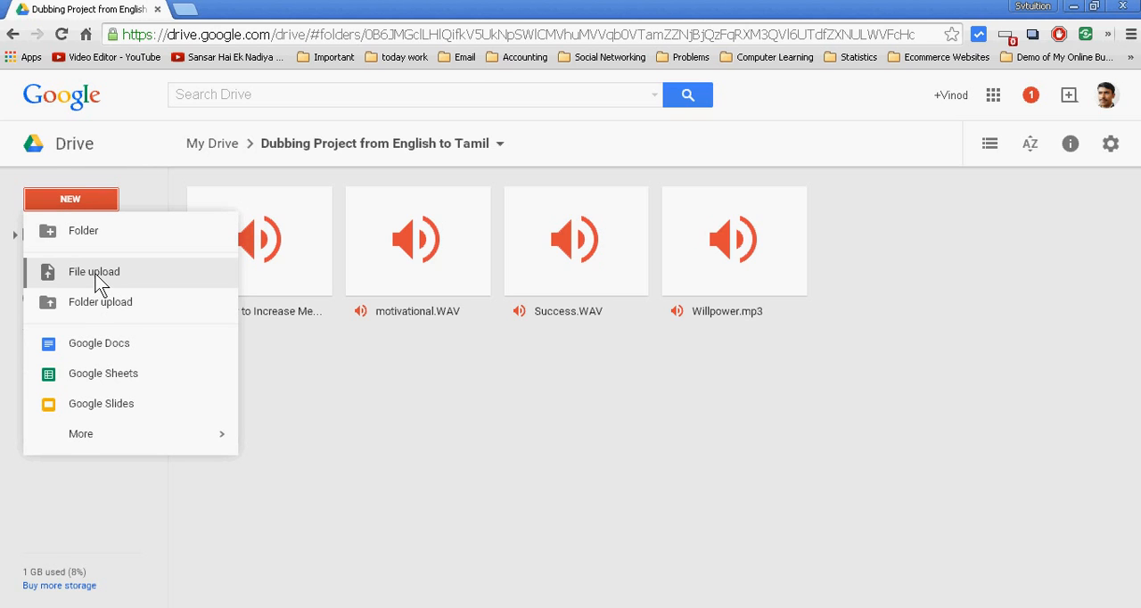
pyautogui.click(94, 272)
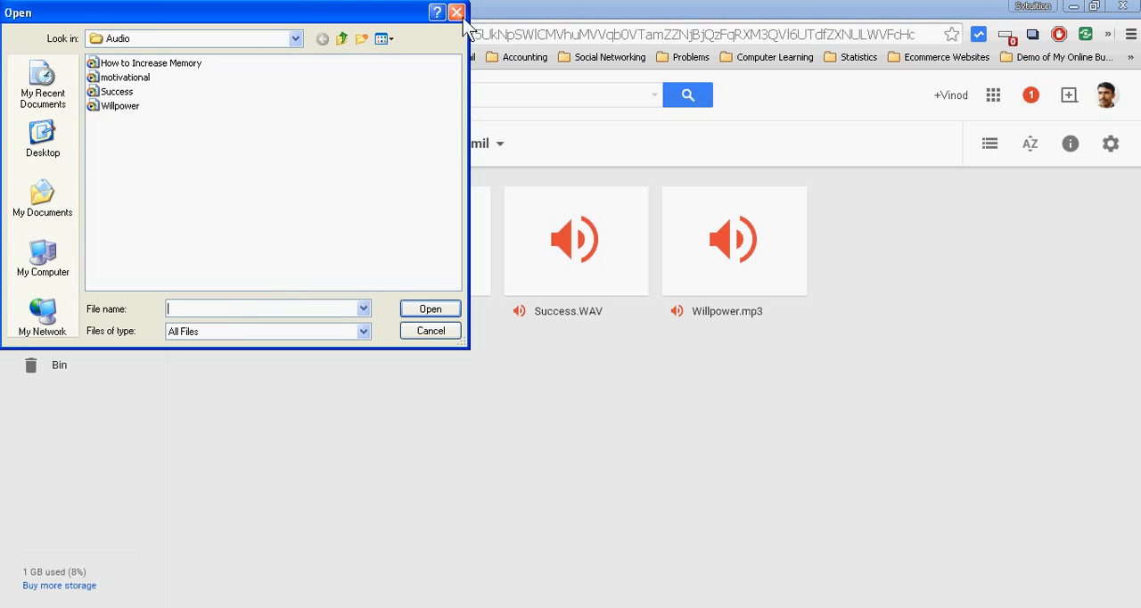
pyautogui.click(152, 63)
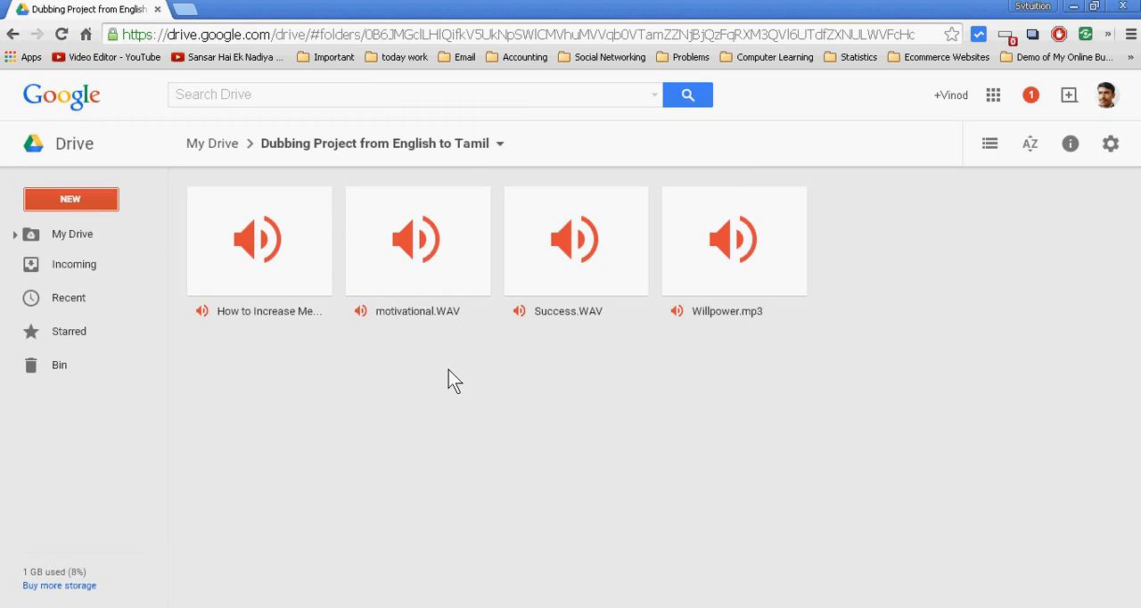
pyautogui.moveTo(87, 122)
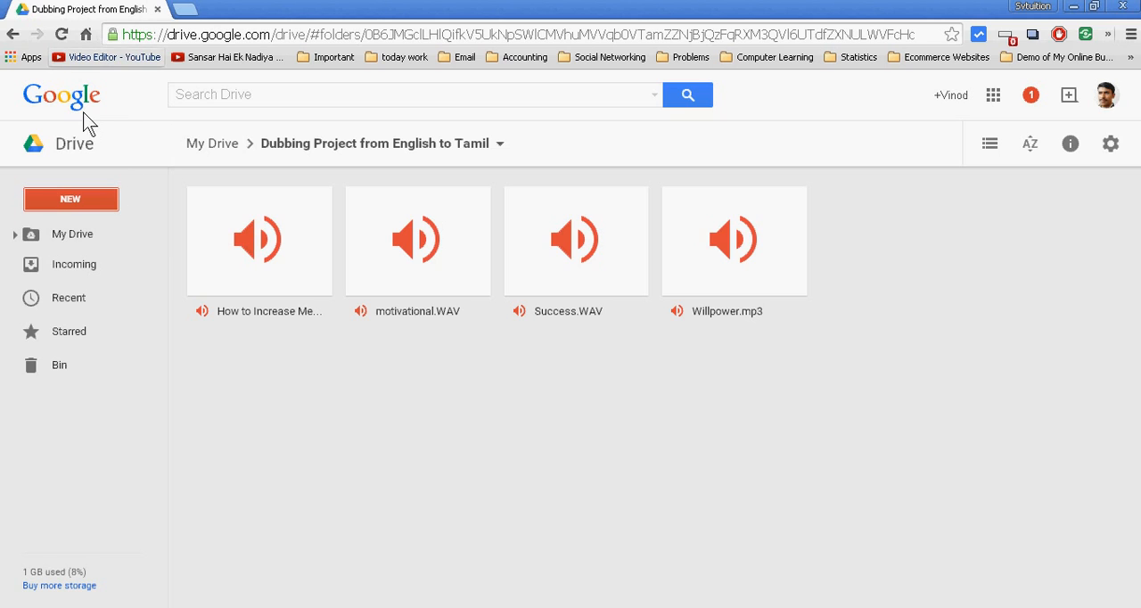
pyautogui.moveTo(12, 34)
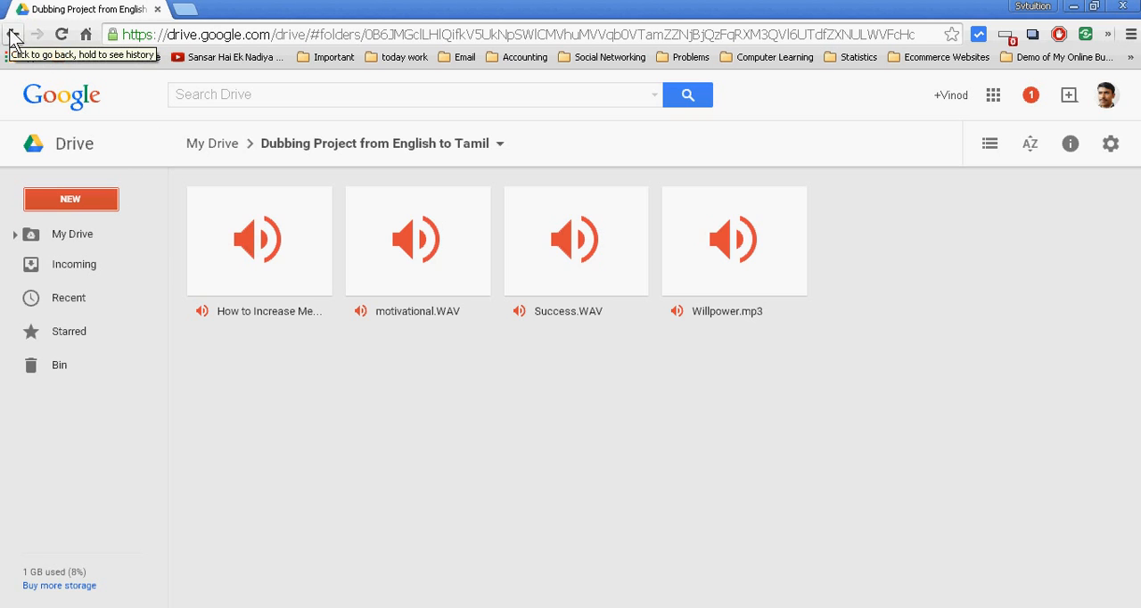
# Return to My Drive, reopen the project folder, go back, and select the folder
pyautogui.click(15, 34)
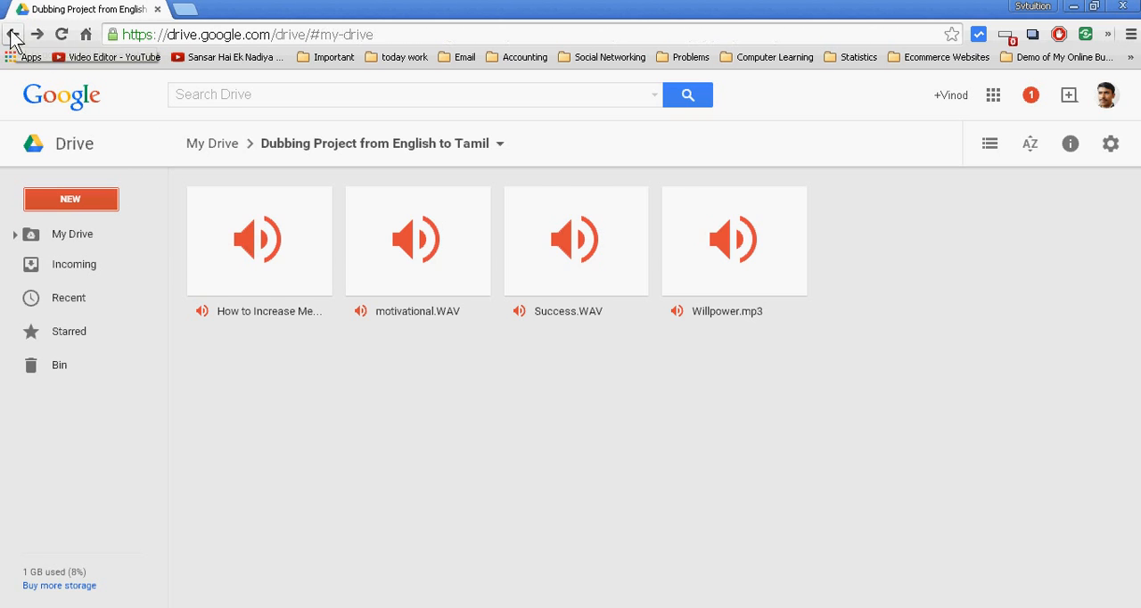
pyautogui.click(14, 33)
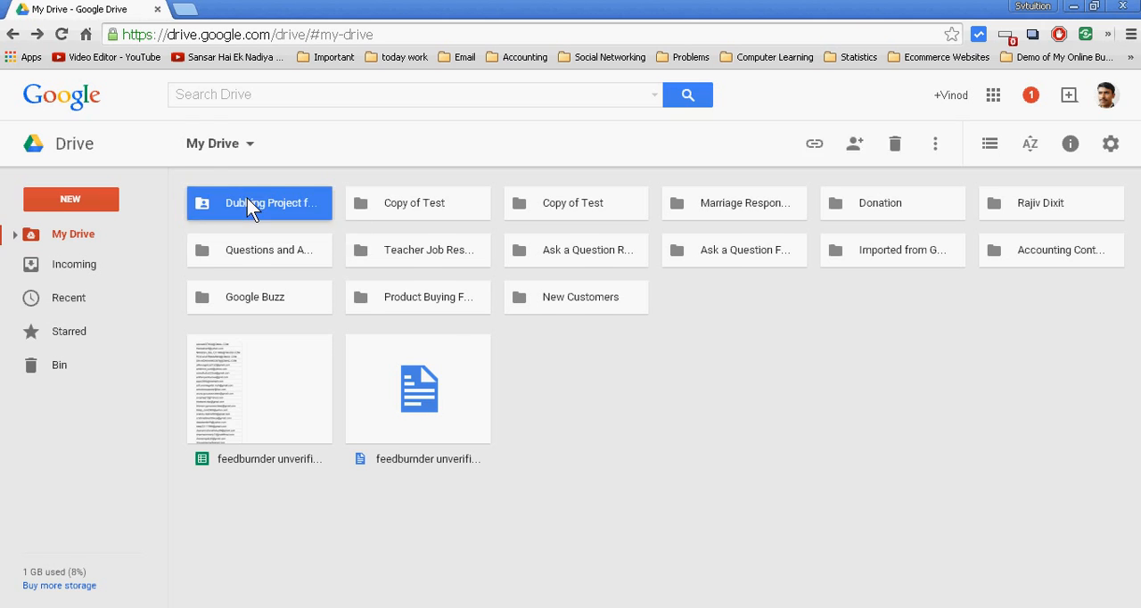
pyautogui.doubleClick(258, 202)
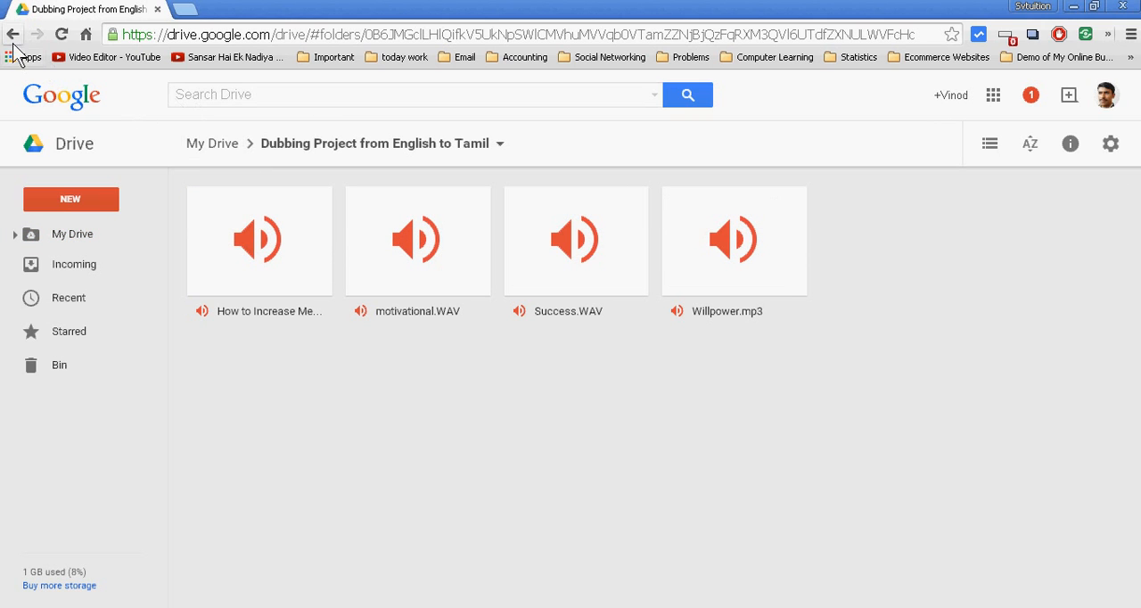
pyautogui.click(14, 34)
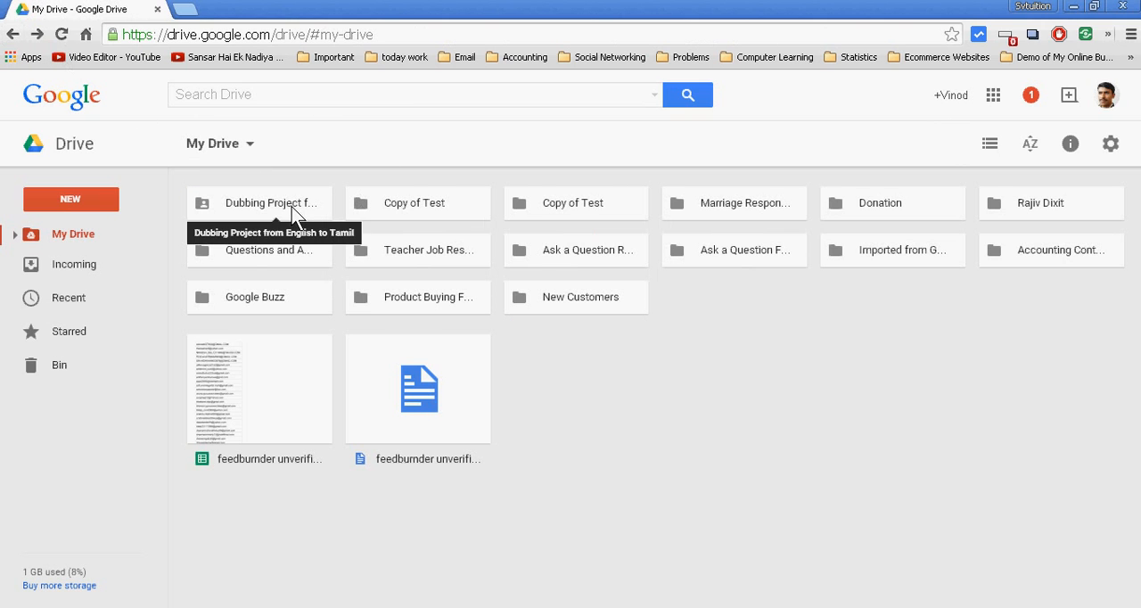
pyautogui.click(271, 202)
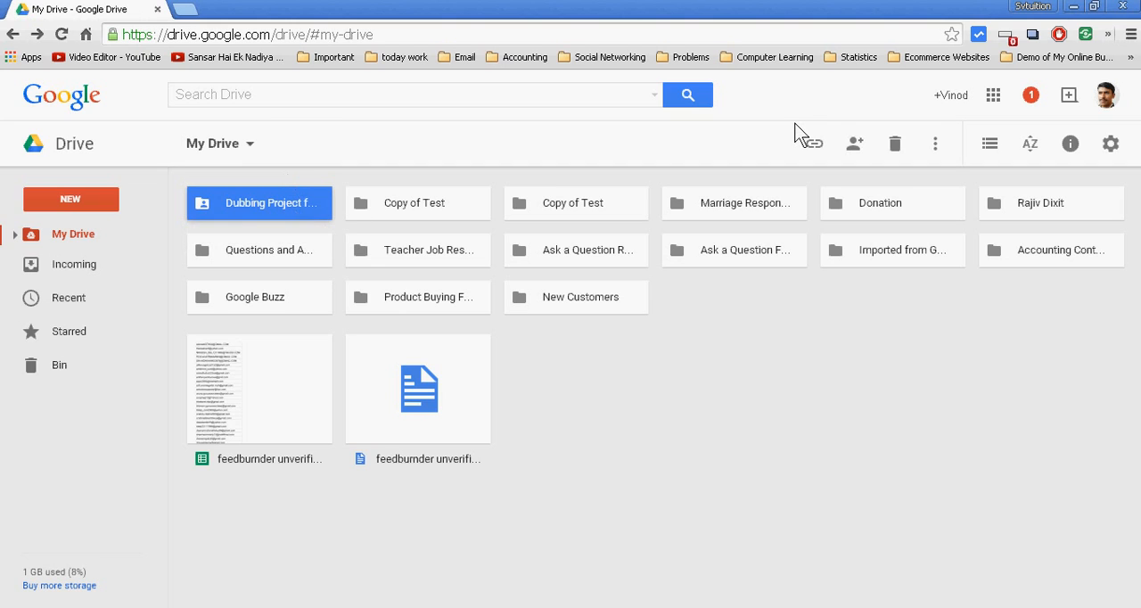
pyautogui.moveTo(854, 143)
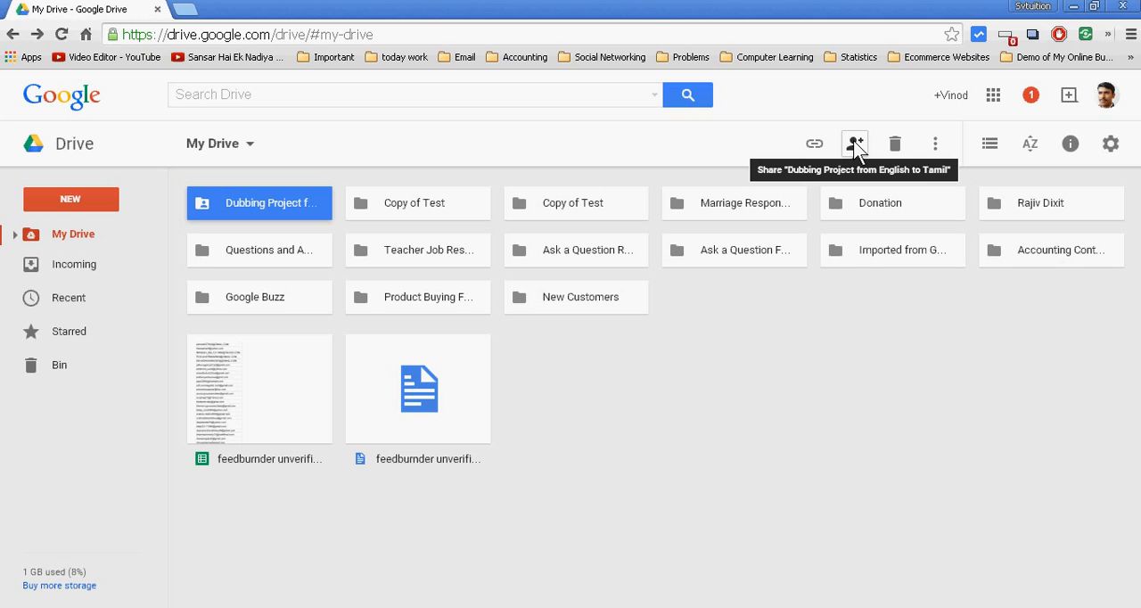
pyautogui.click(854, 143)
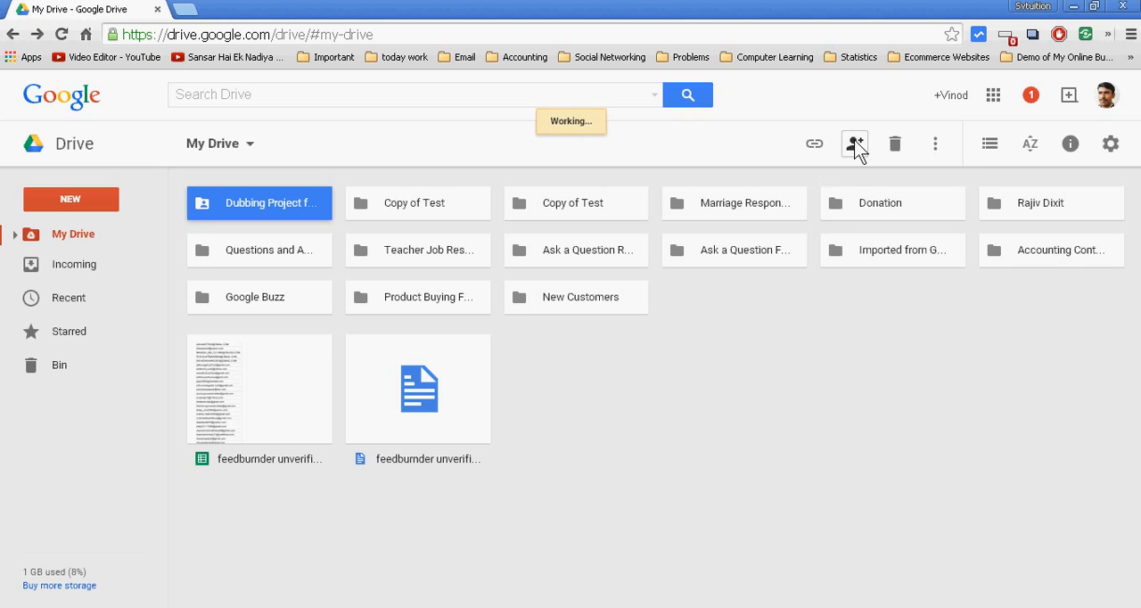
pyautogui.click(853, 144)
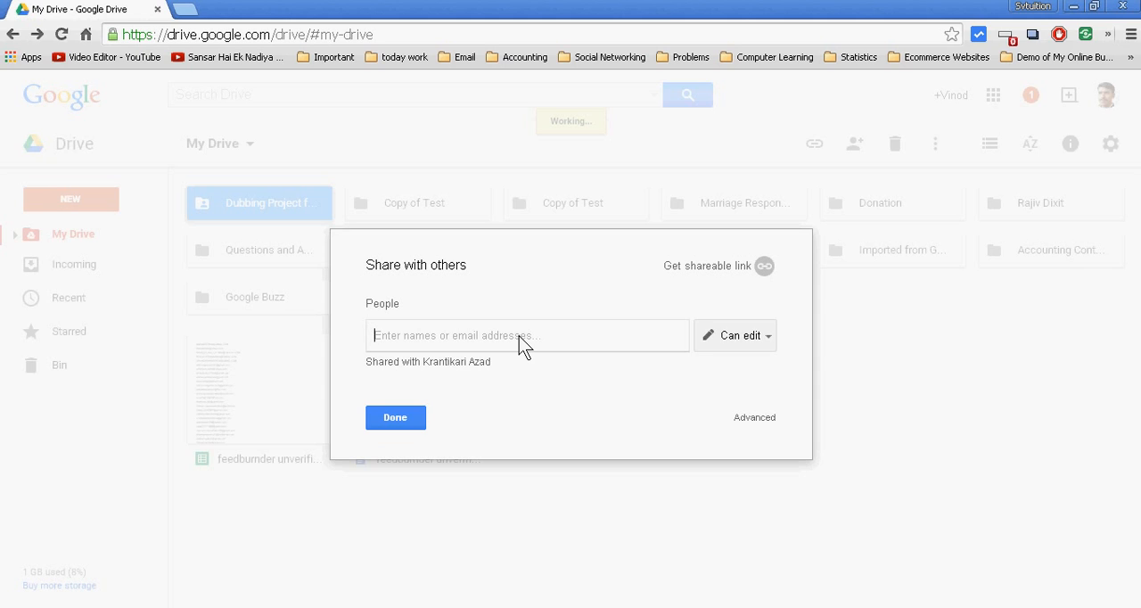
pyautogui.moveTo(309, 519)
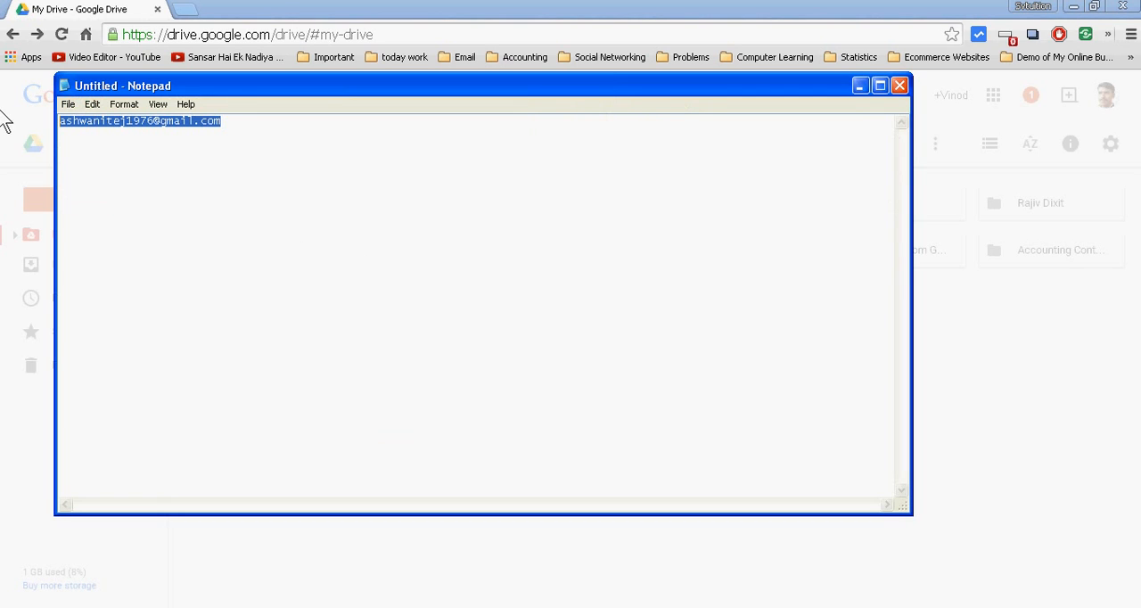
pyautogui.rightClick(138, 120)
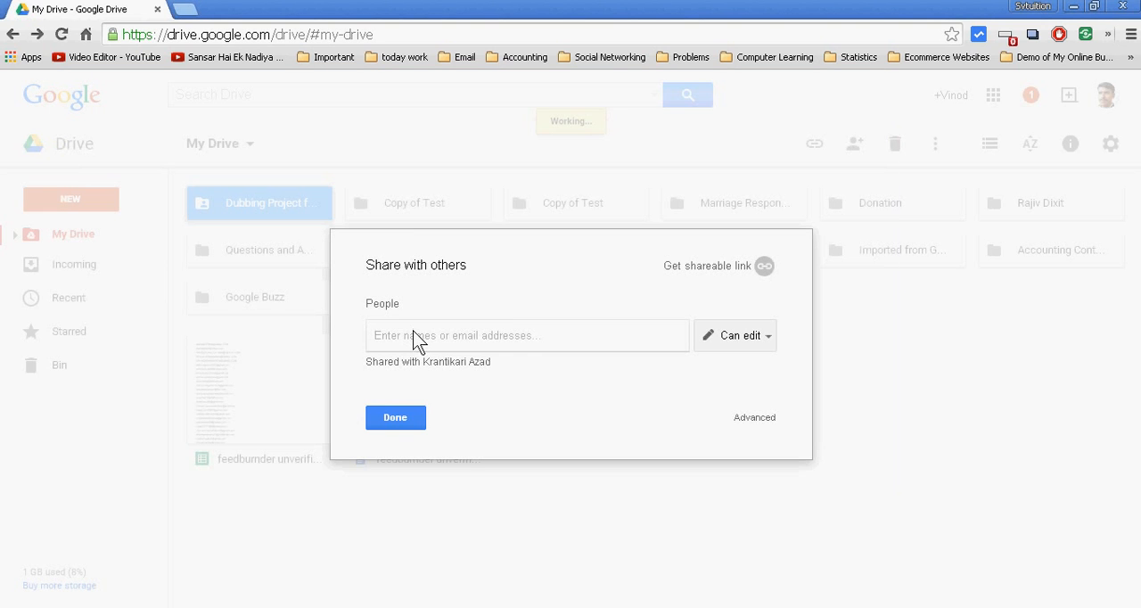
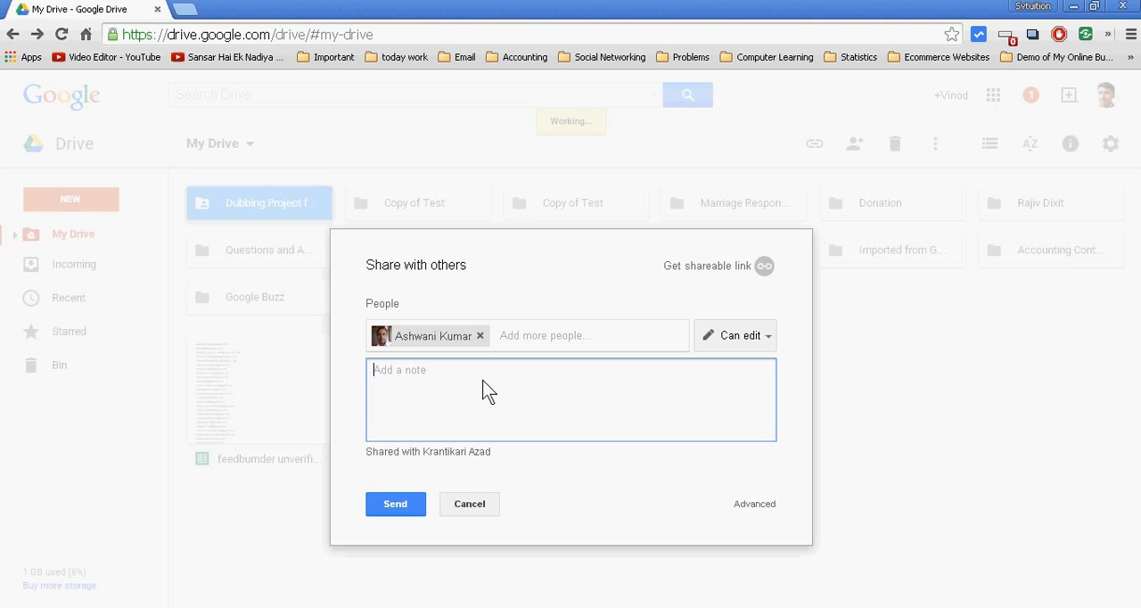
# Start the share note asking to dub the English audio into Tamil and upload
pyautogui.write('Dear')
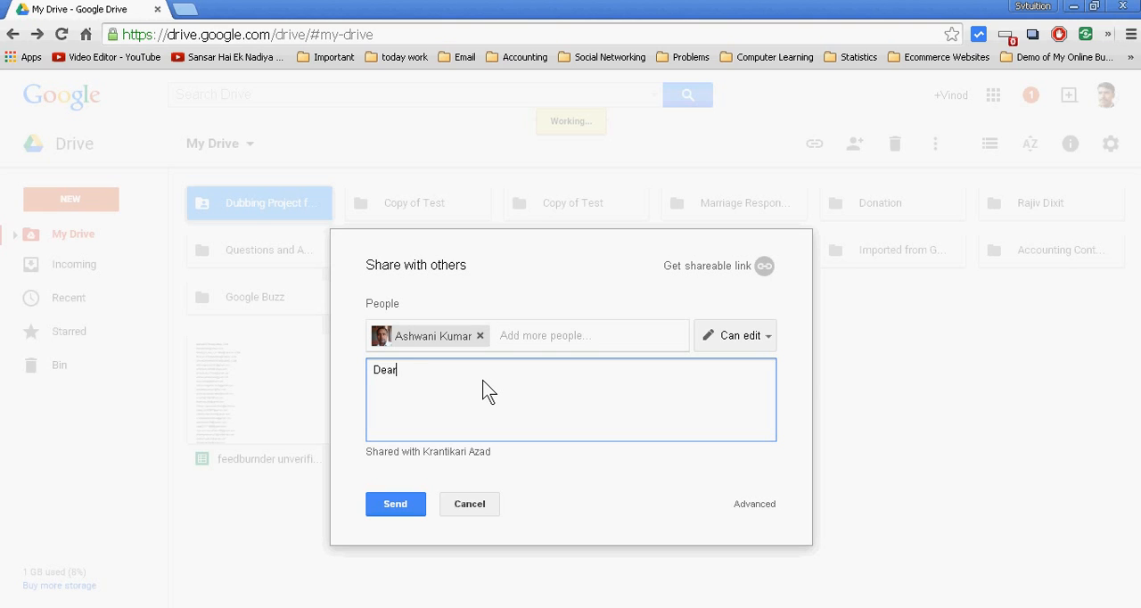
pyautogui.write('please')
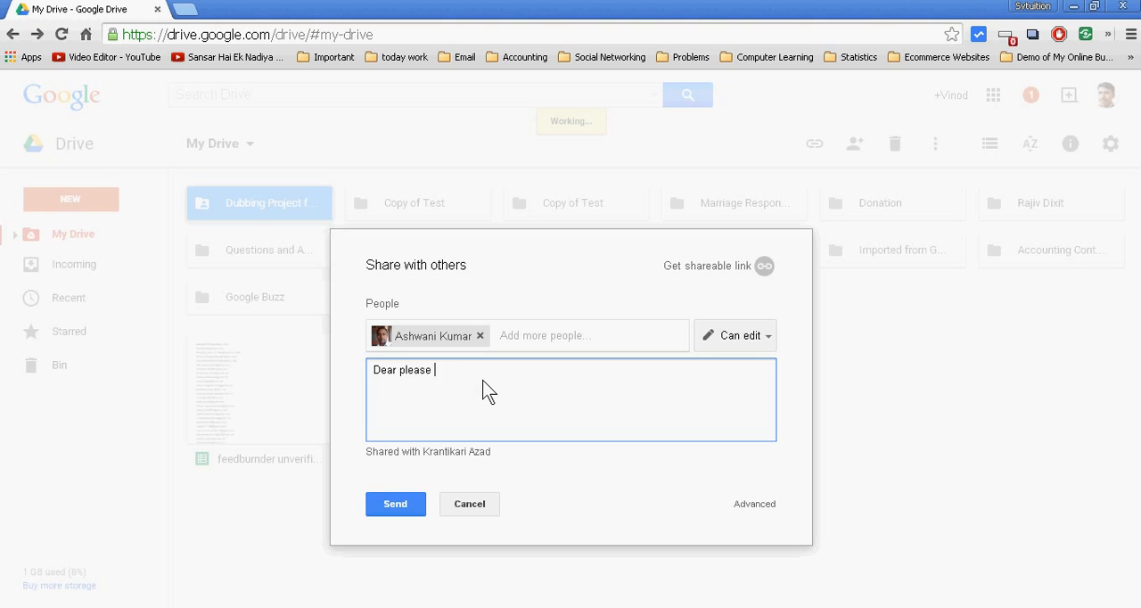
pyautogui.write('dubb')
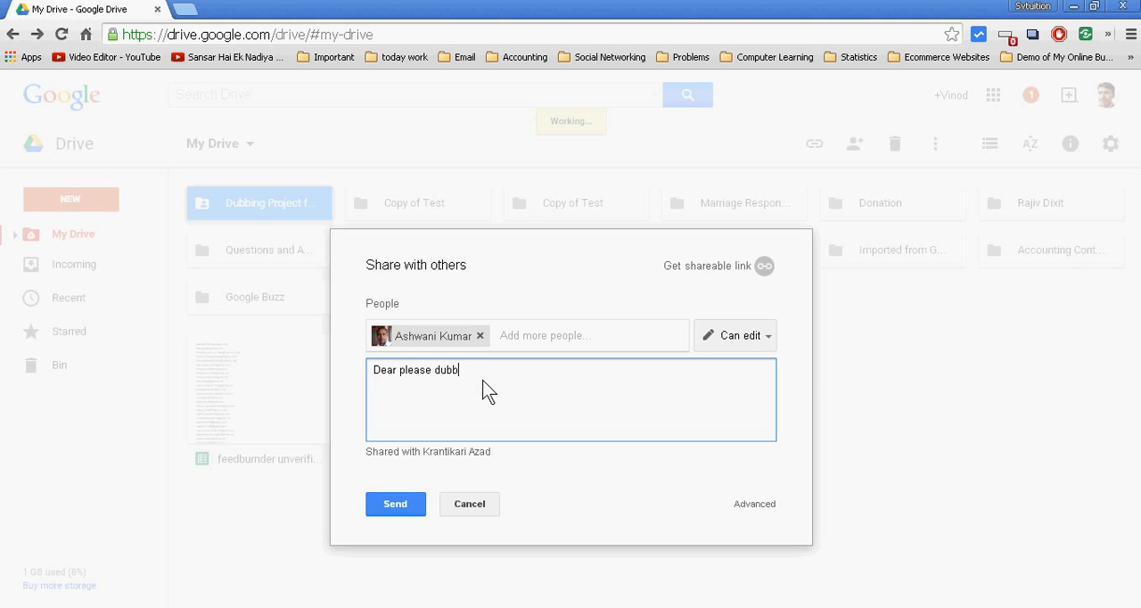
pyautogui.press('BackSpace')
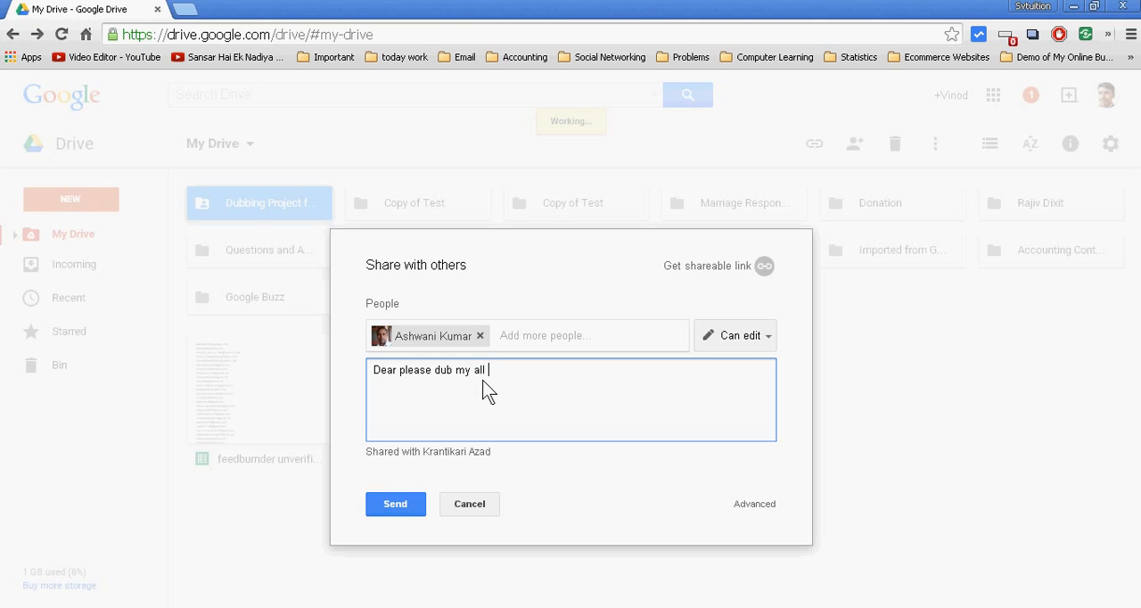
pyautogui.write('english au')
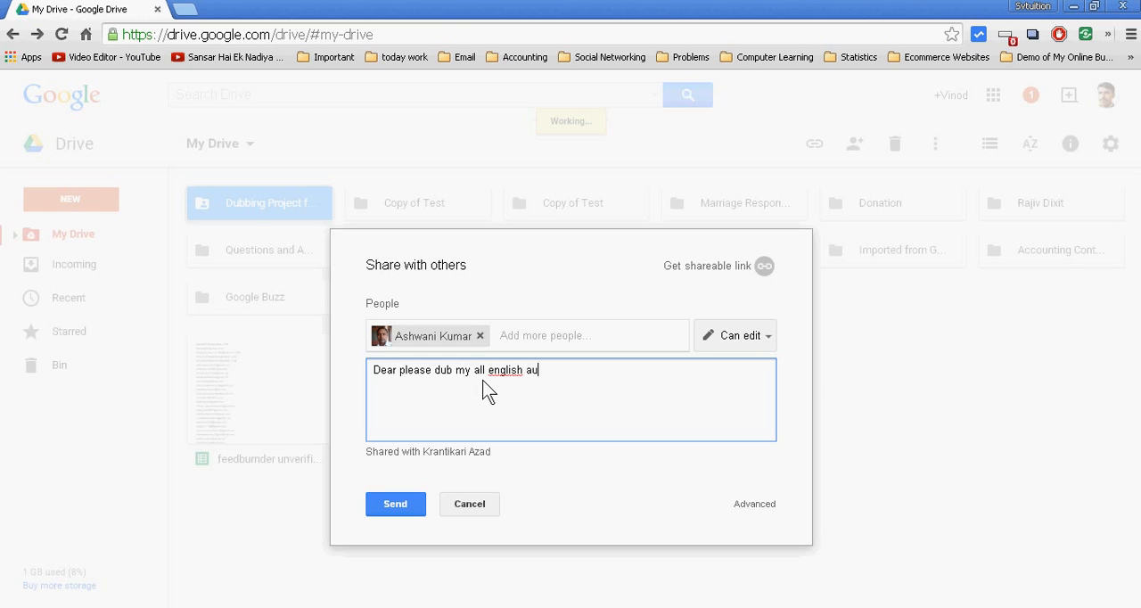
pyautogui.write('di')
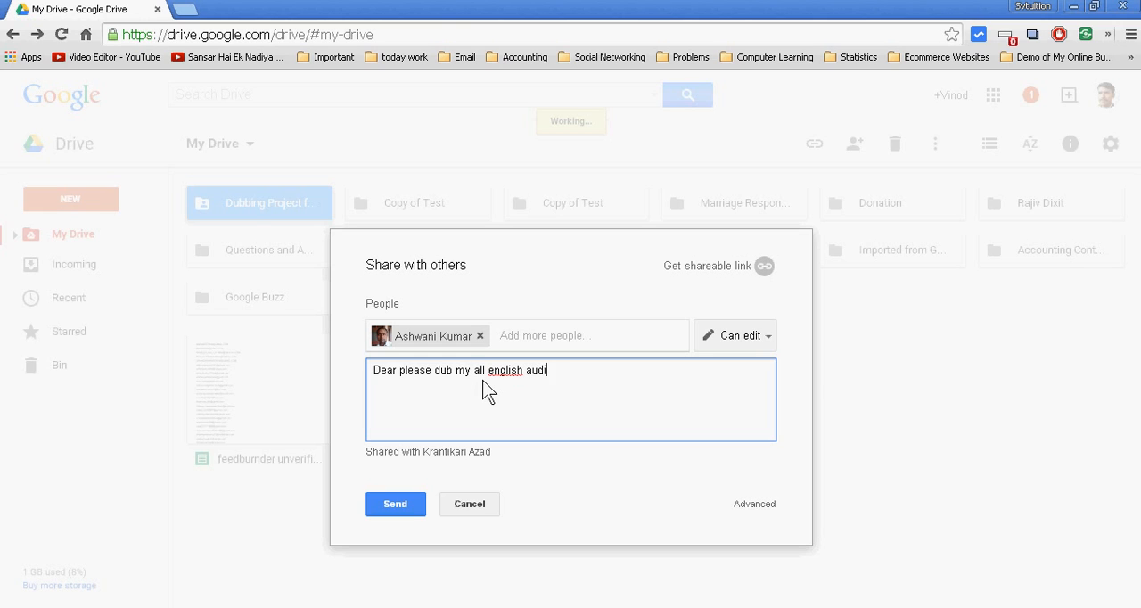
pyautogui.write('o into')
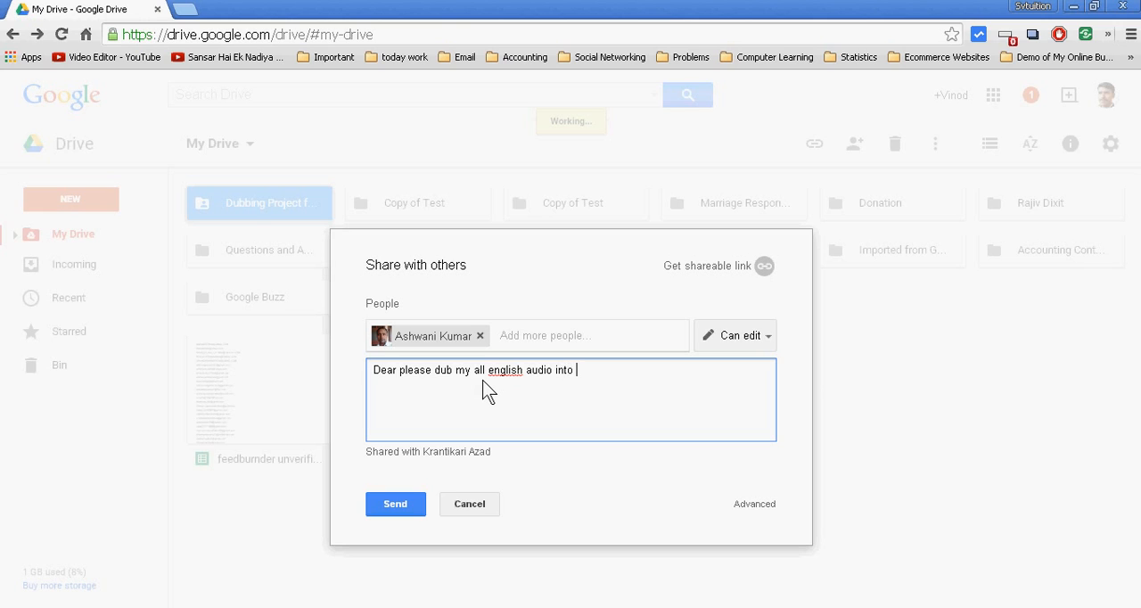
pyautogui.write('tamil an')
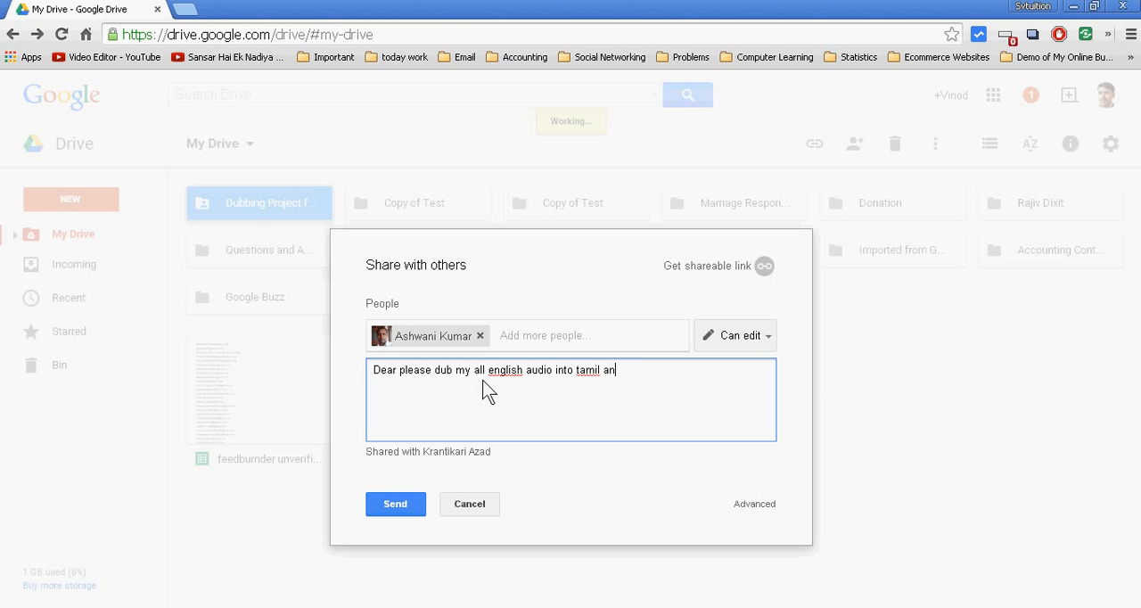
pyautogui.write('d upload in')
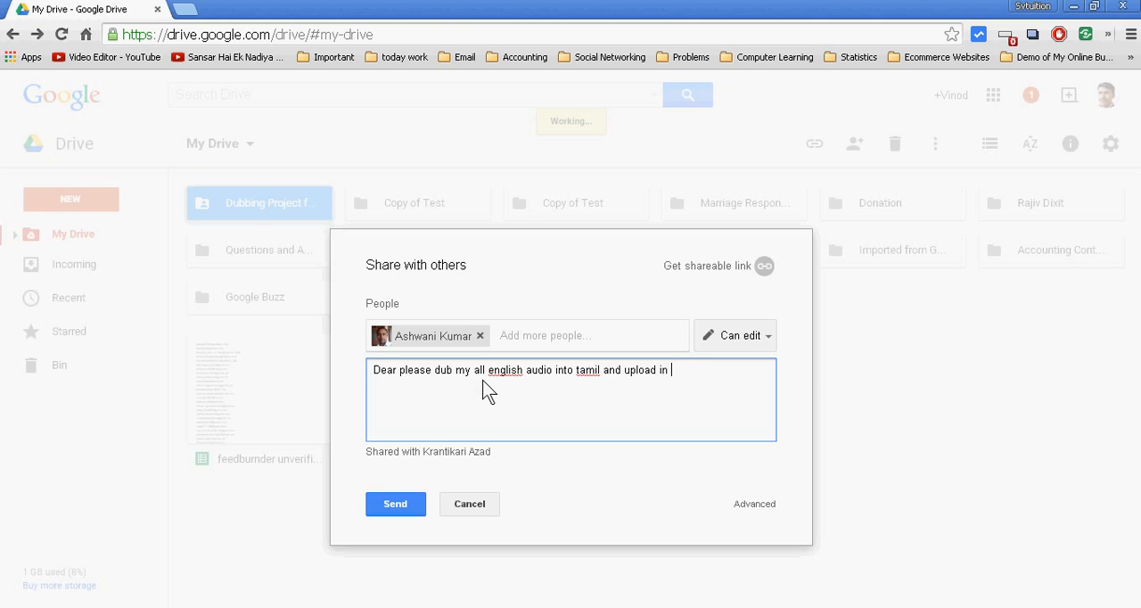
pyautogui.write('google drive and then')
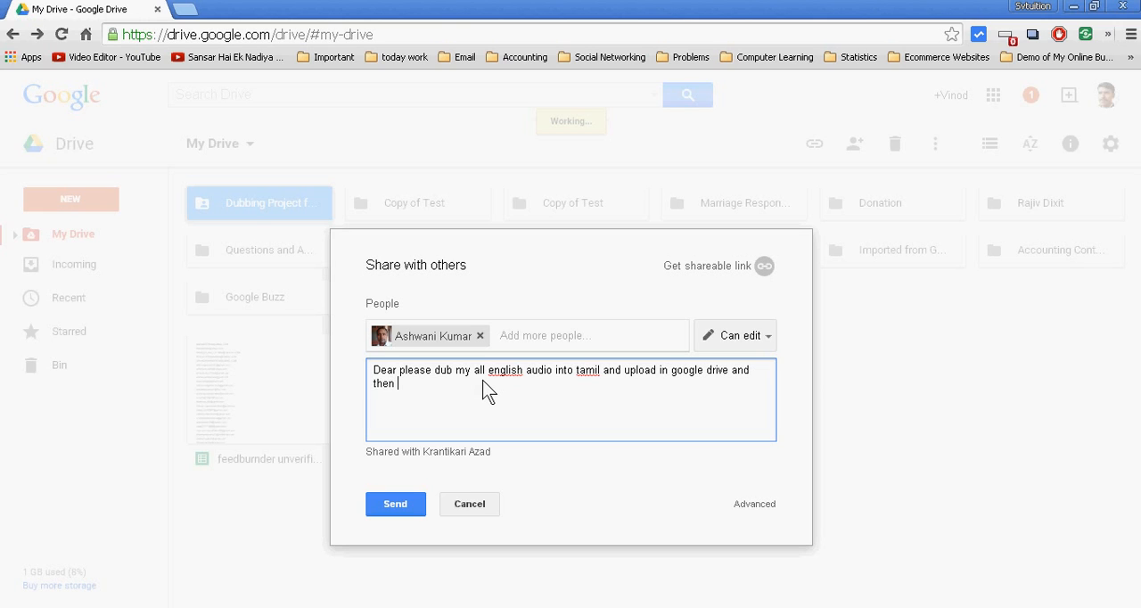
pyautogui.write('share')
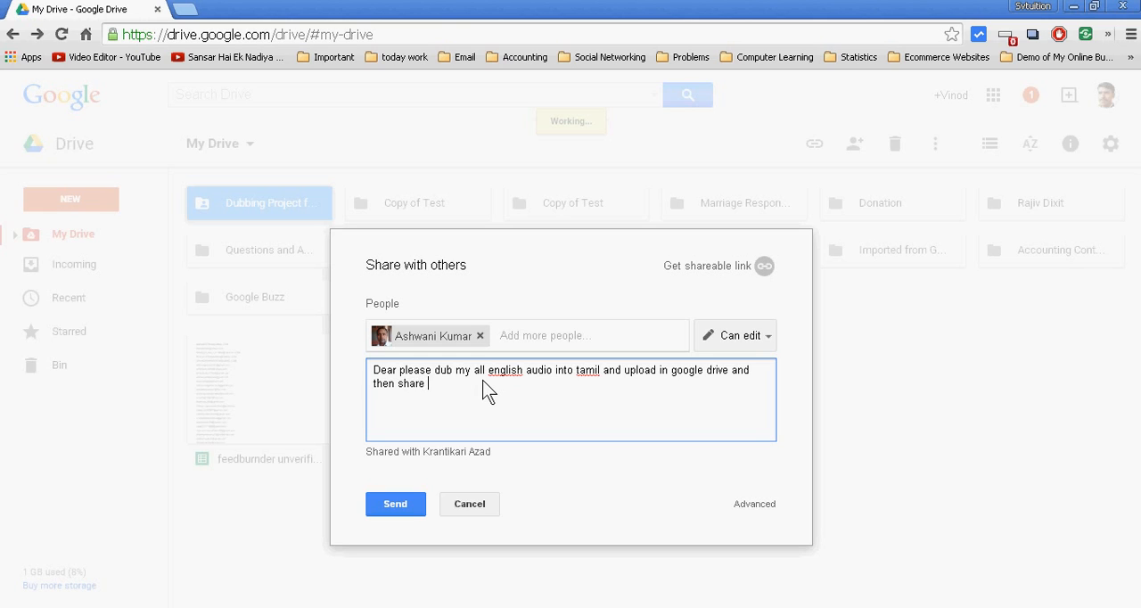
pyautogui.write('with me at')
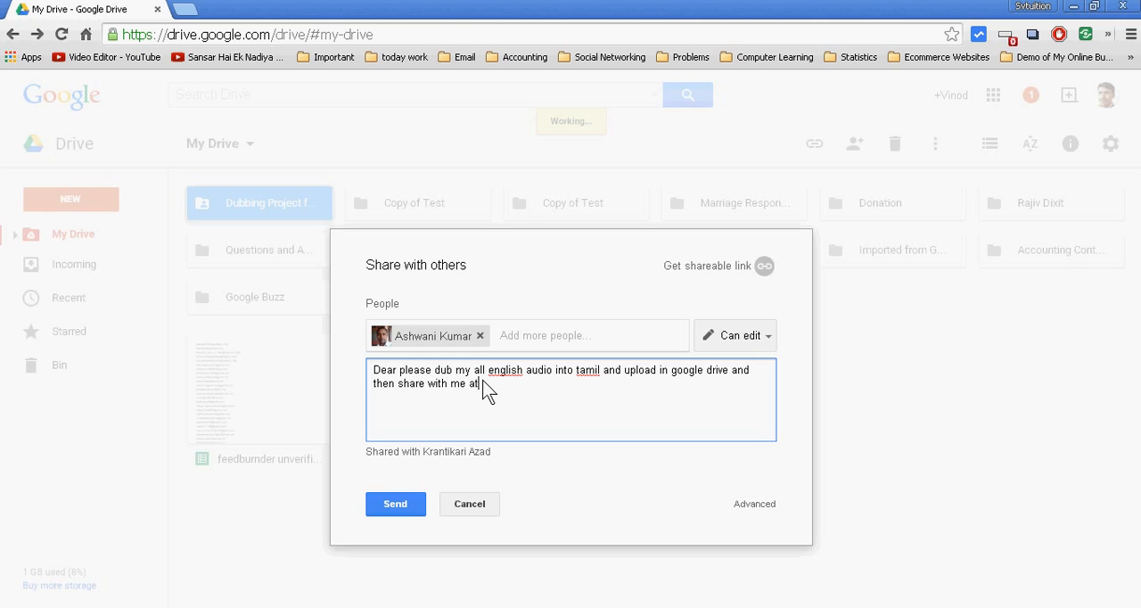
pyautogui.write('my email')
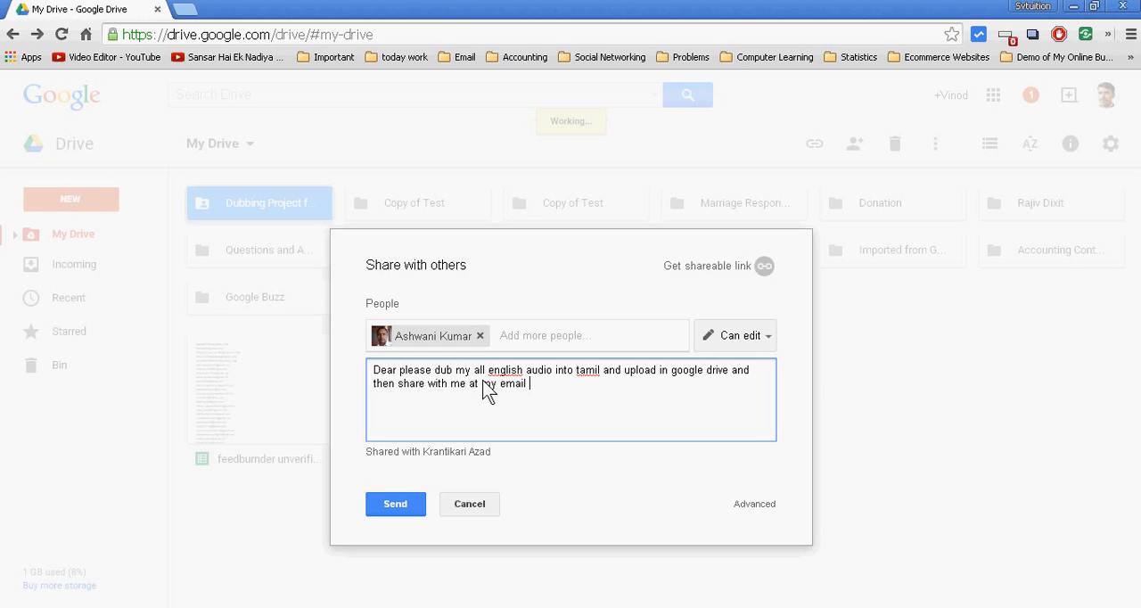
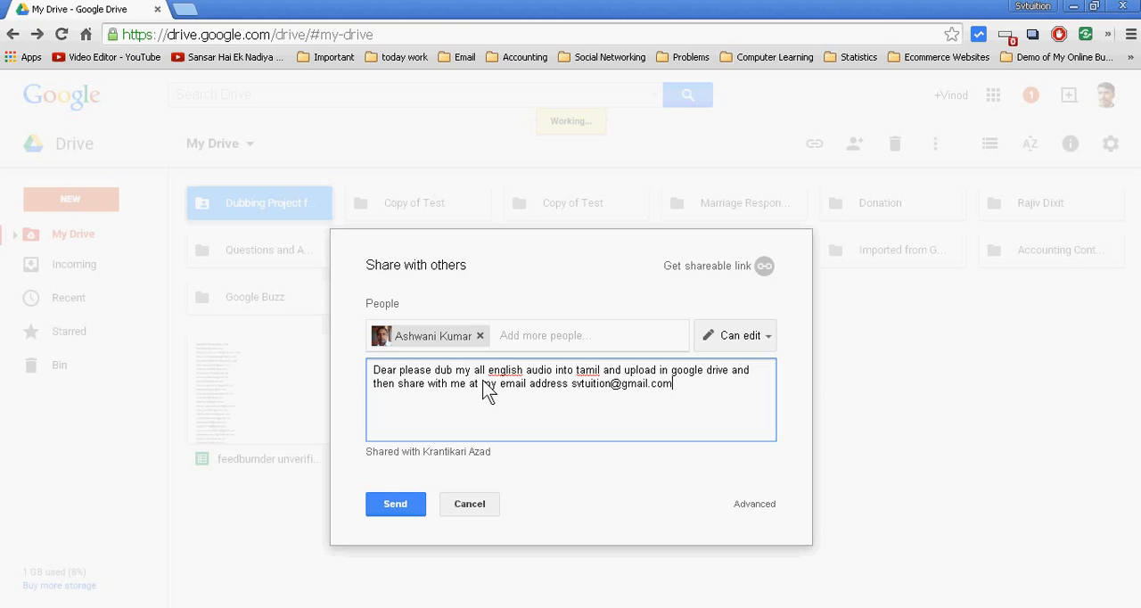
pyautogui.moveTo(395, 503)
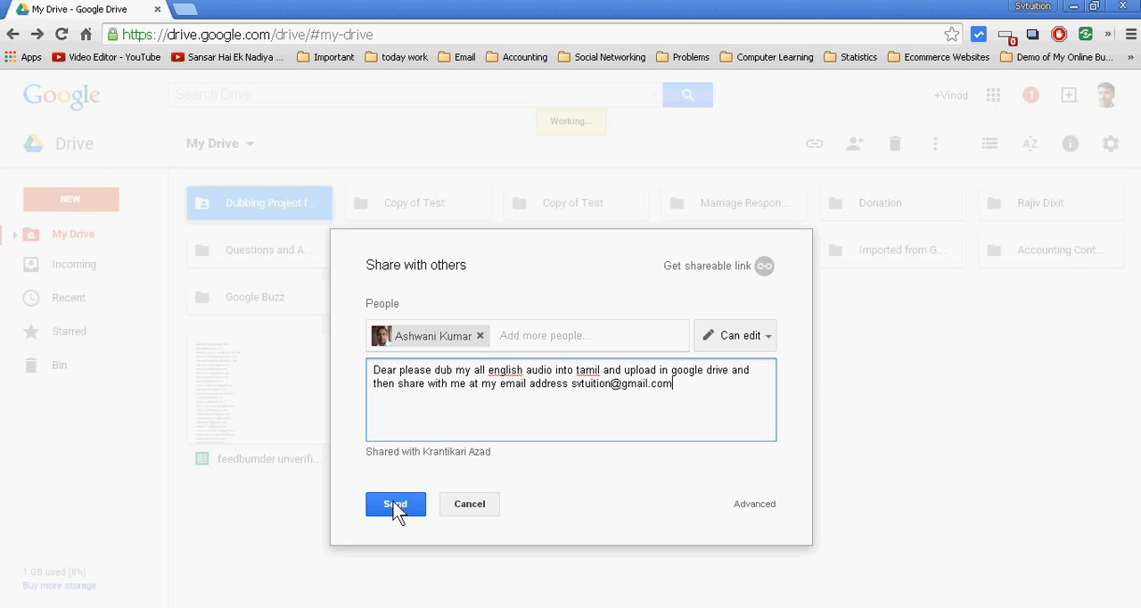
pyautogui.click(395, 504)
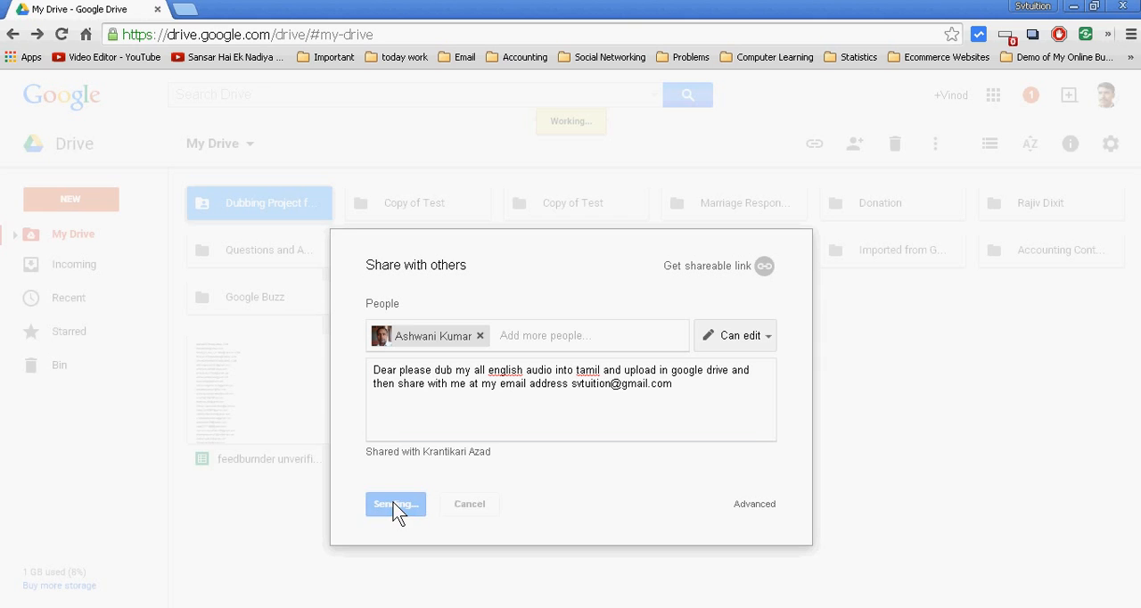
# Confirm the share and switch Chrome to the collaborator's browser profile
pyautogui.click(395, 503)
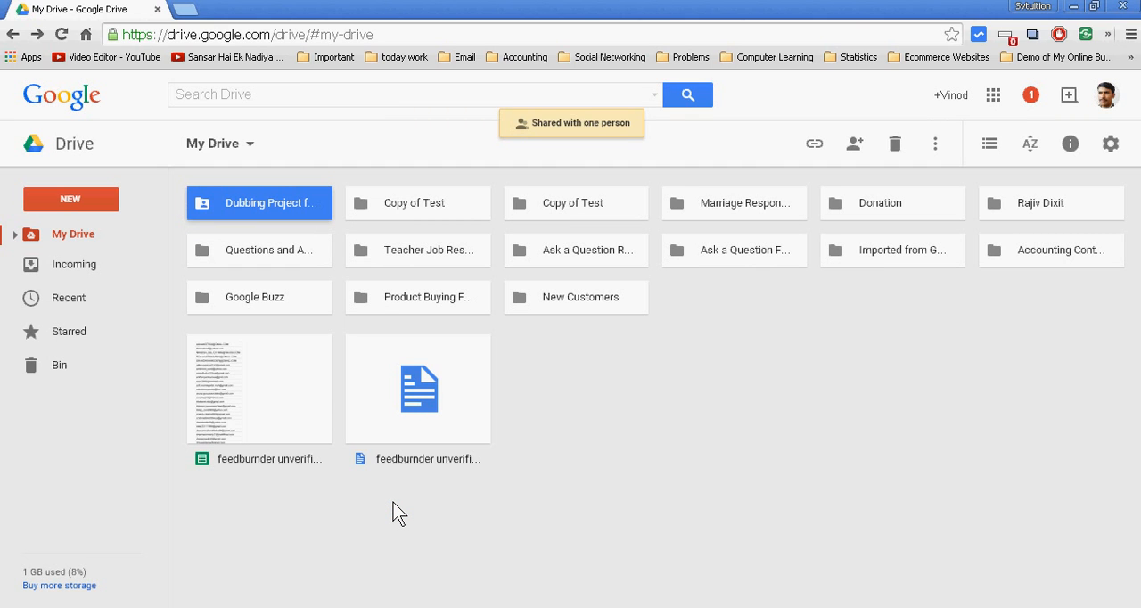
pyautogui.moveTo(594, 148)
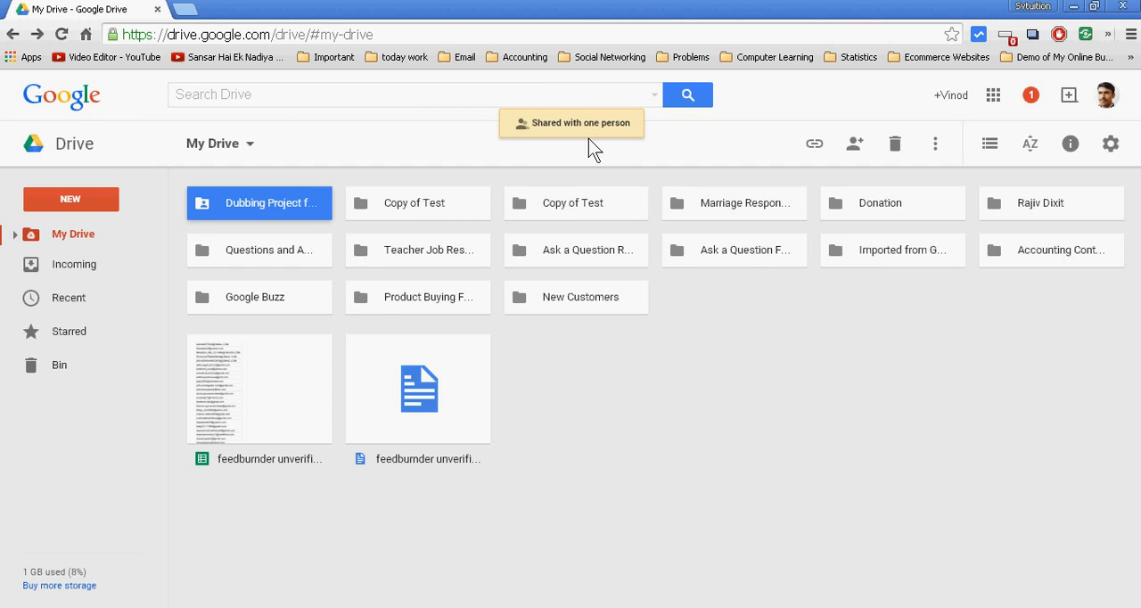
pyautogui.moveTo(563, 137)
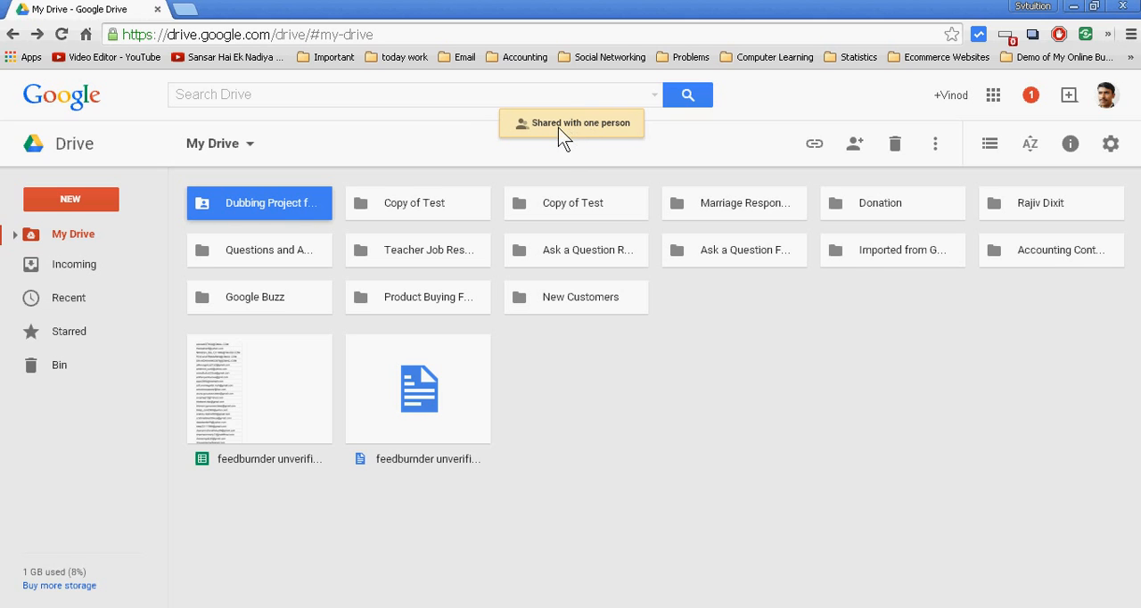
pyautogui.click(410, 94)
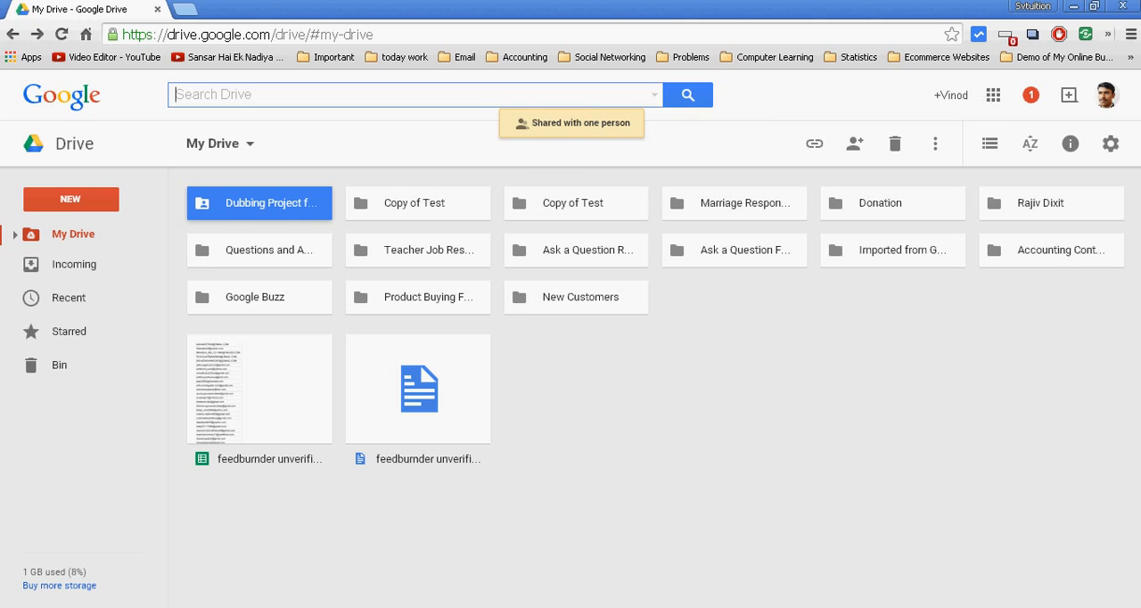
pyautogui.click(1106, 94)
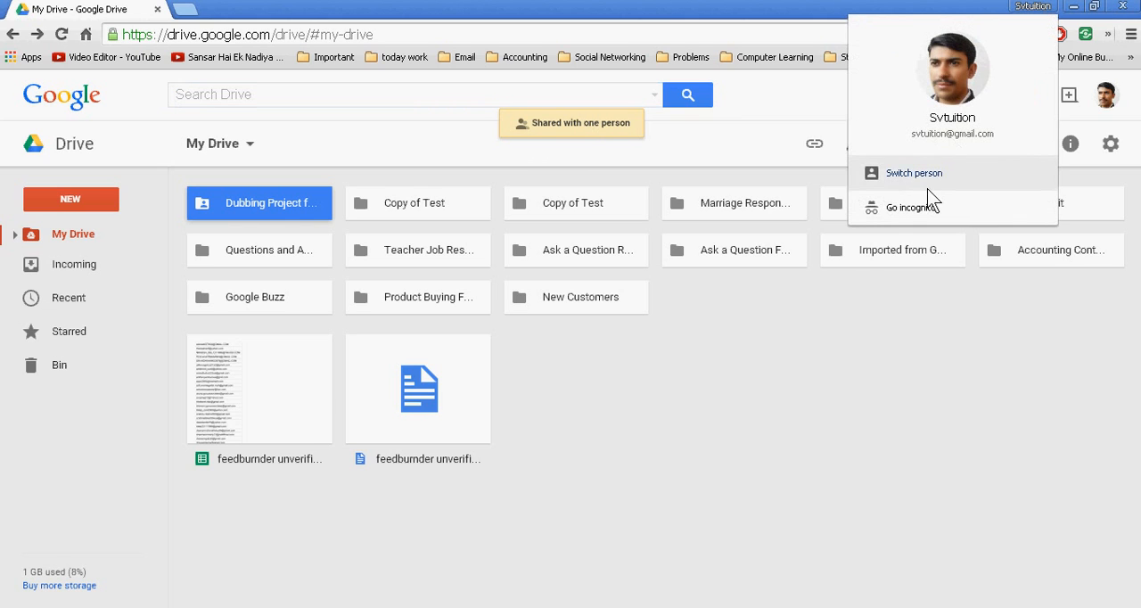
pyautogui.click(912, 173)
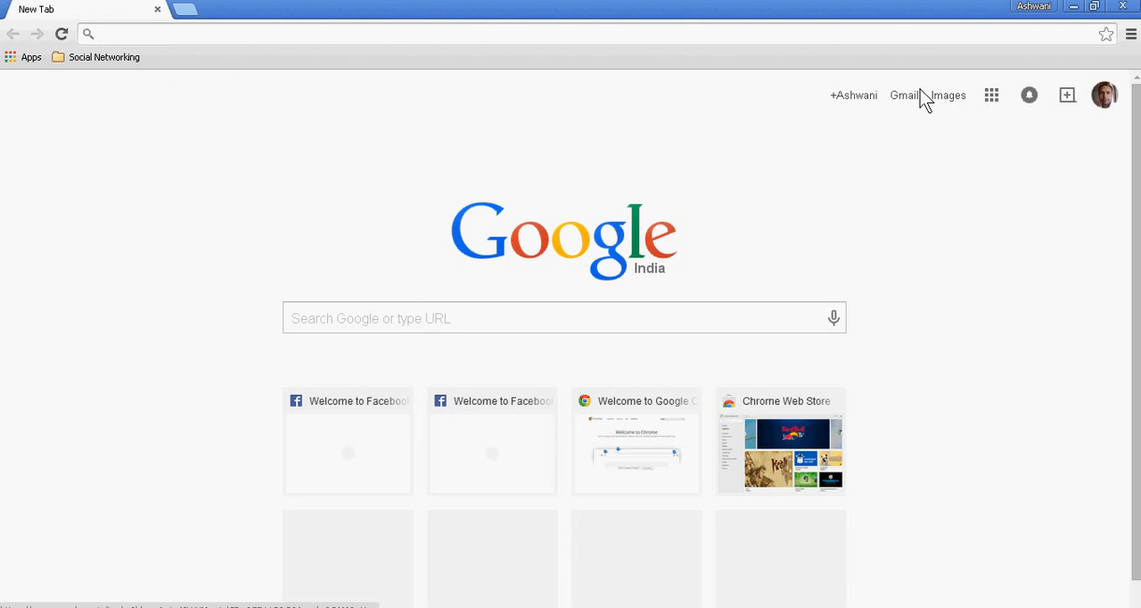
# Open the collaborator's Gmail invitation email and launch the shared folder link
pyautogui.click(903, 96)
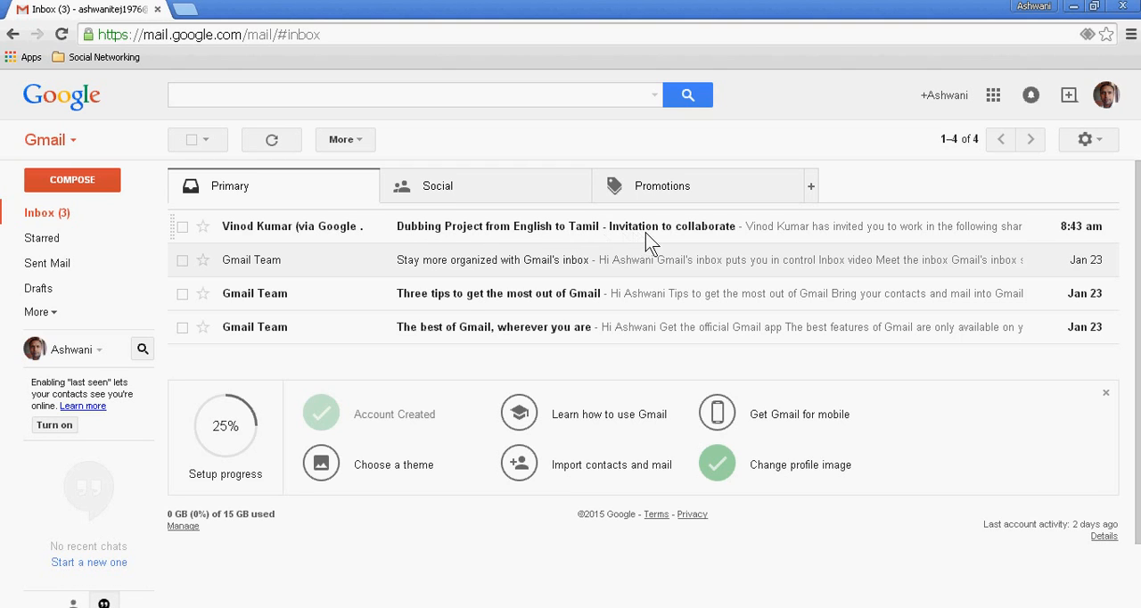
pyautogui.moveTo(686, 233)
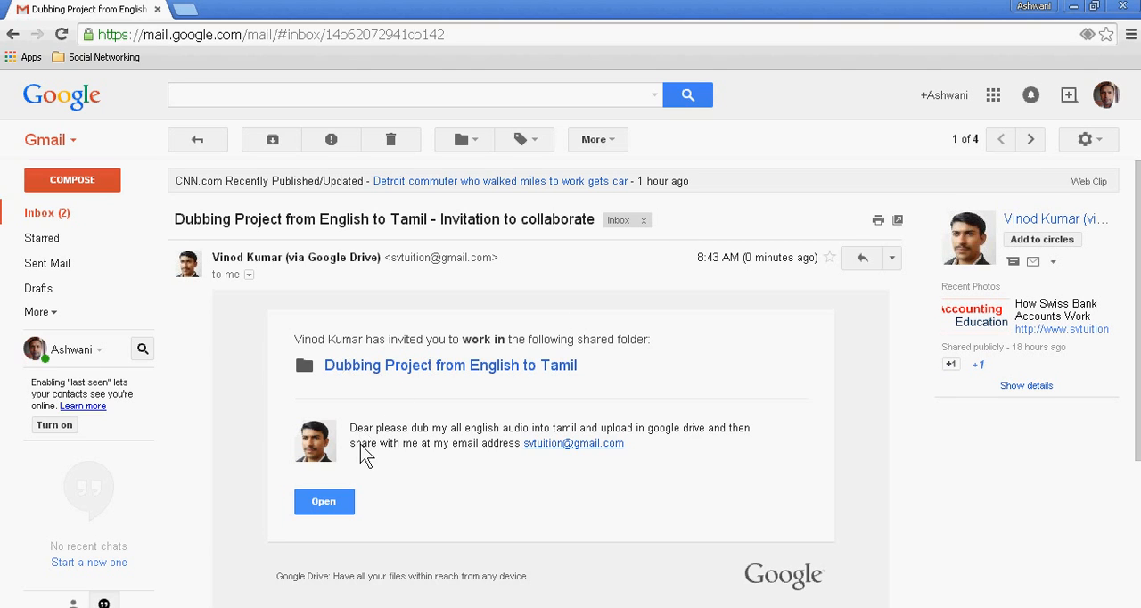
pyautogui.moveTo(374, 442)
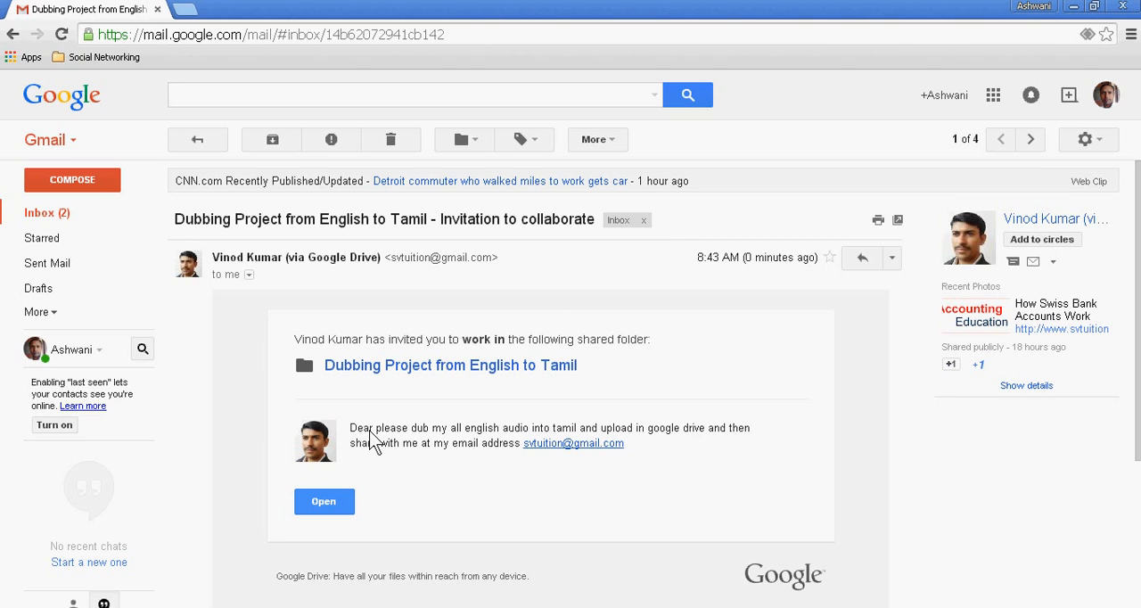
pyautogui.moveTo(841, 429)
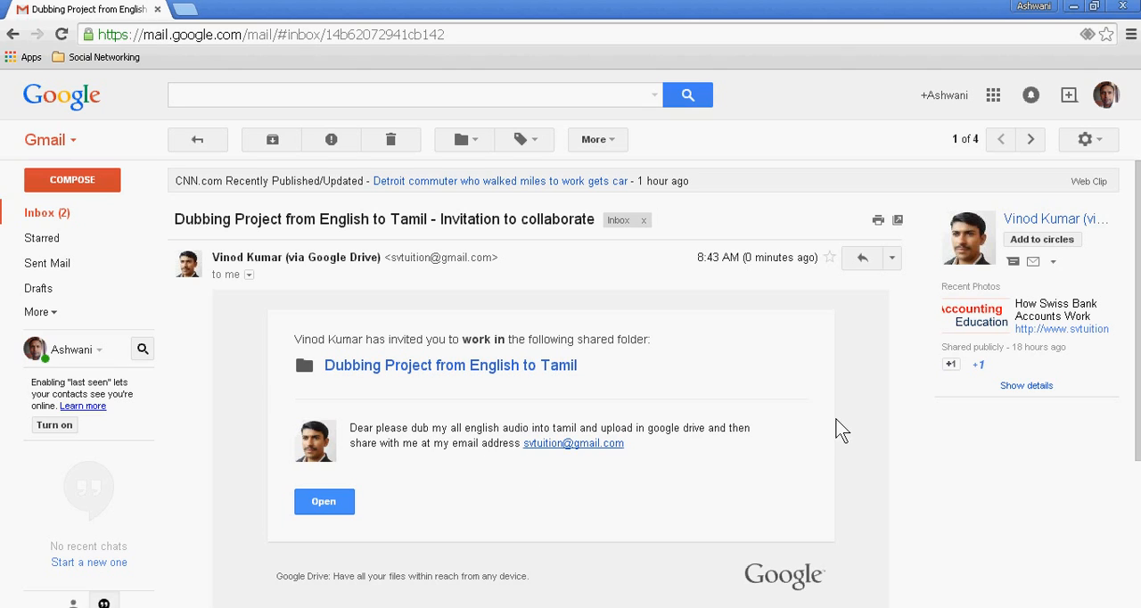
pyautogui.click(324, 501)
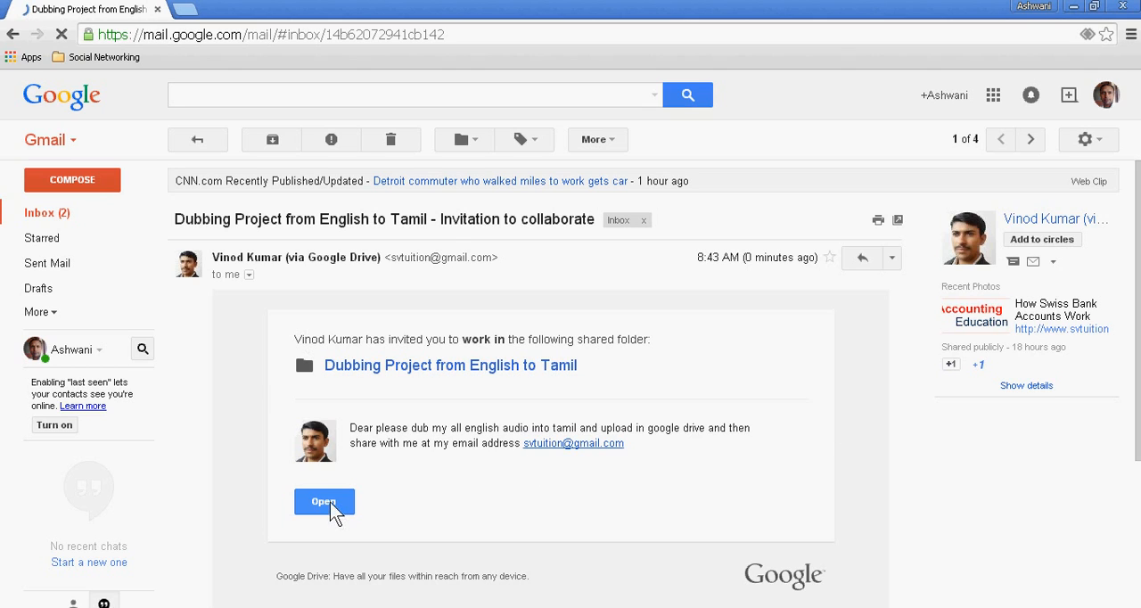
# Add the shared dubbing folder to the collaborator's My Drive and open it there
pyautogui.click(324, 501)
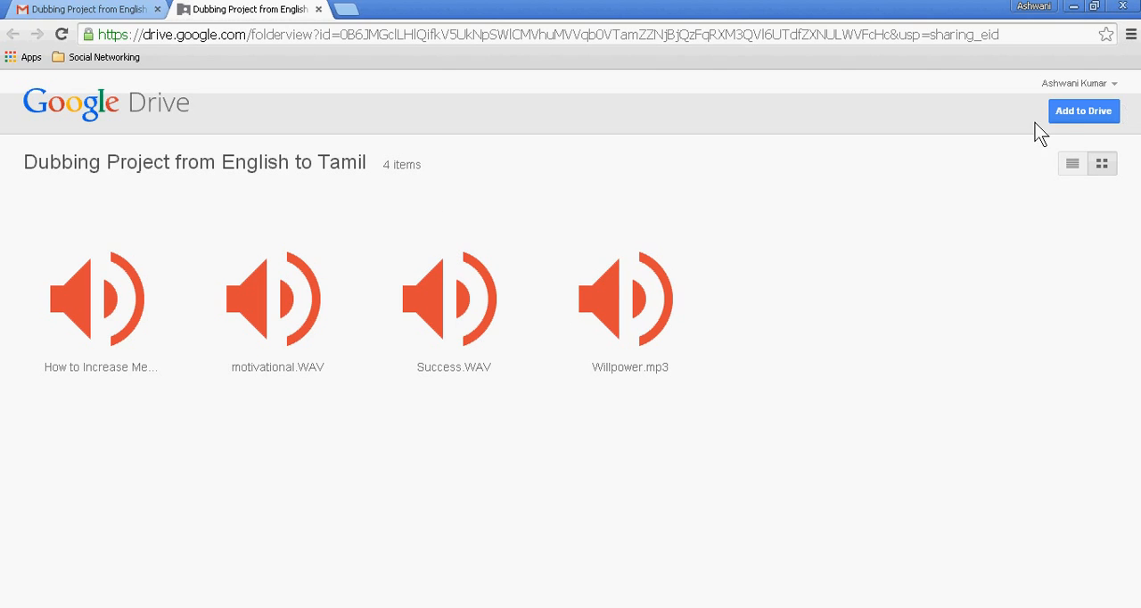
pyautogui.moveTo(668, 303)
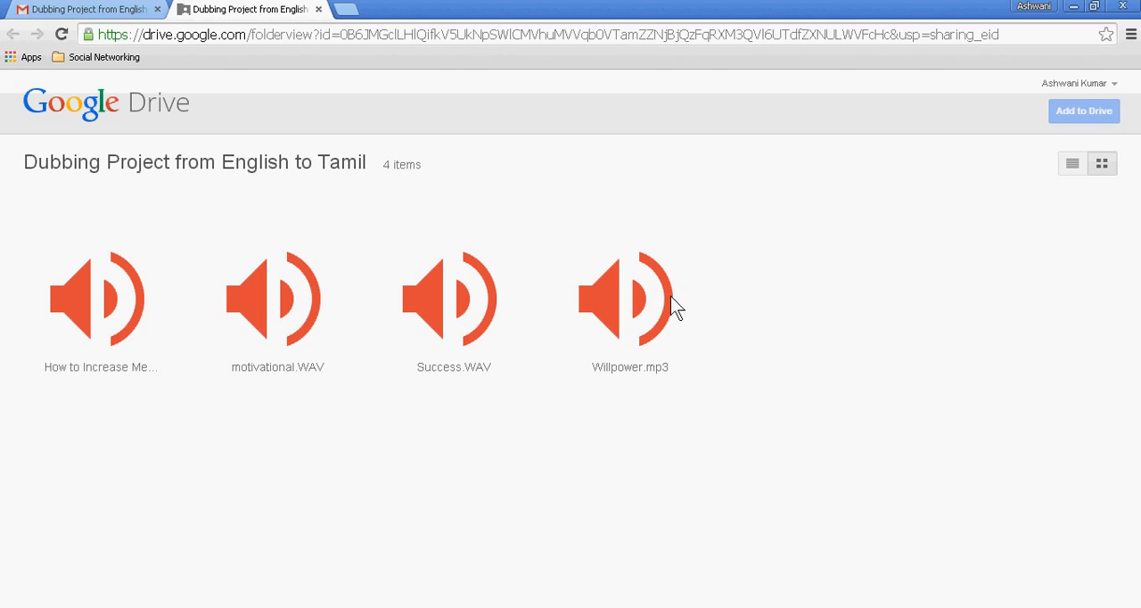
pyautogui.click(1083, 110)
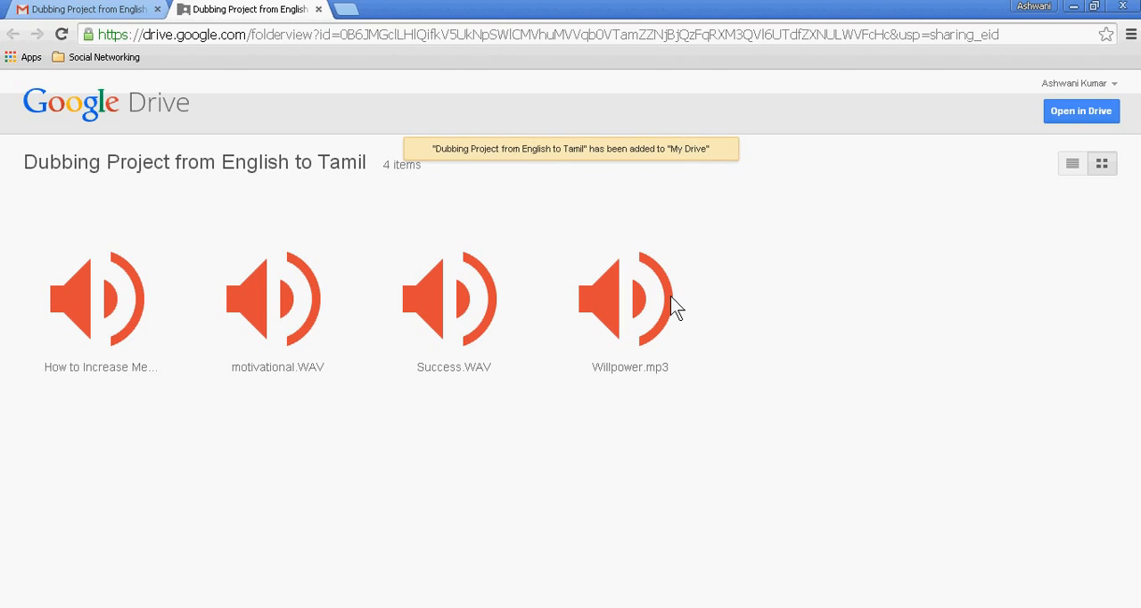
pyautogui.moveTo(677, 272)
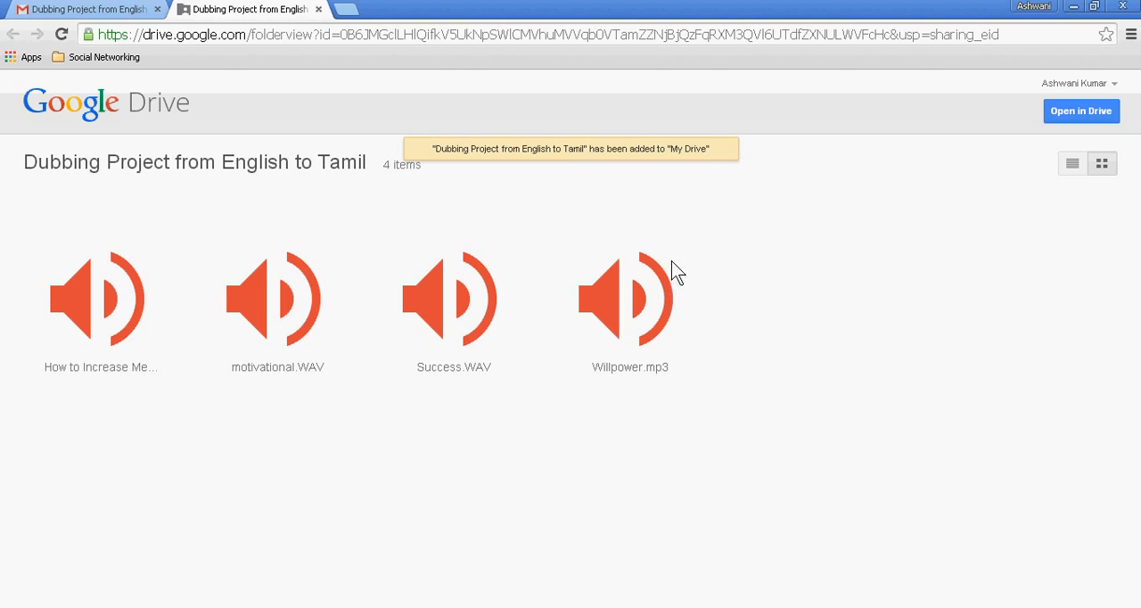
pyautogui.moveTo(782, 217)
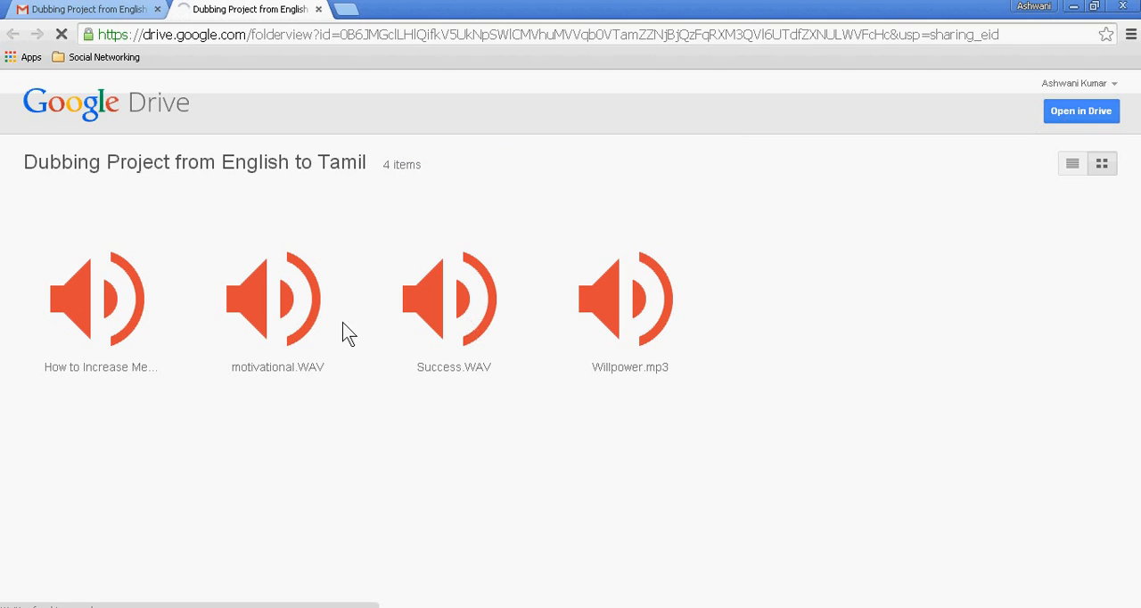
pyautogui.click(1081, 110)
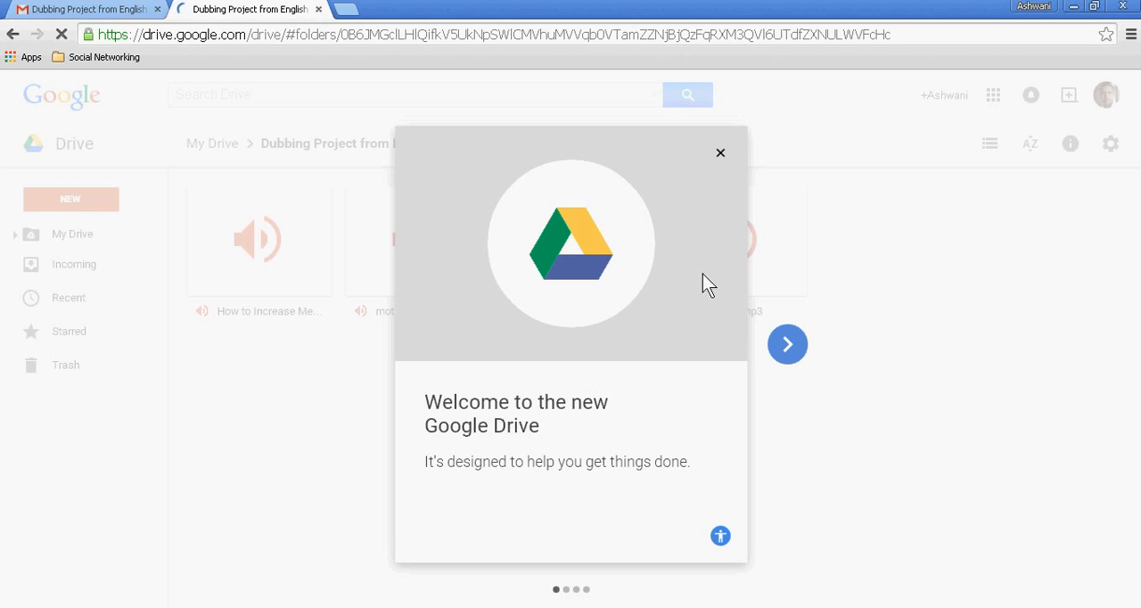
# Dismiss the welcome tour and preview How to Increase Memory.WAV
pyautogui.click(720, 153)
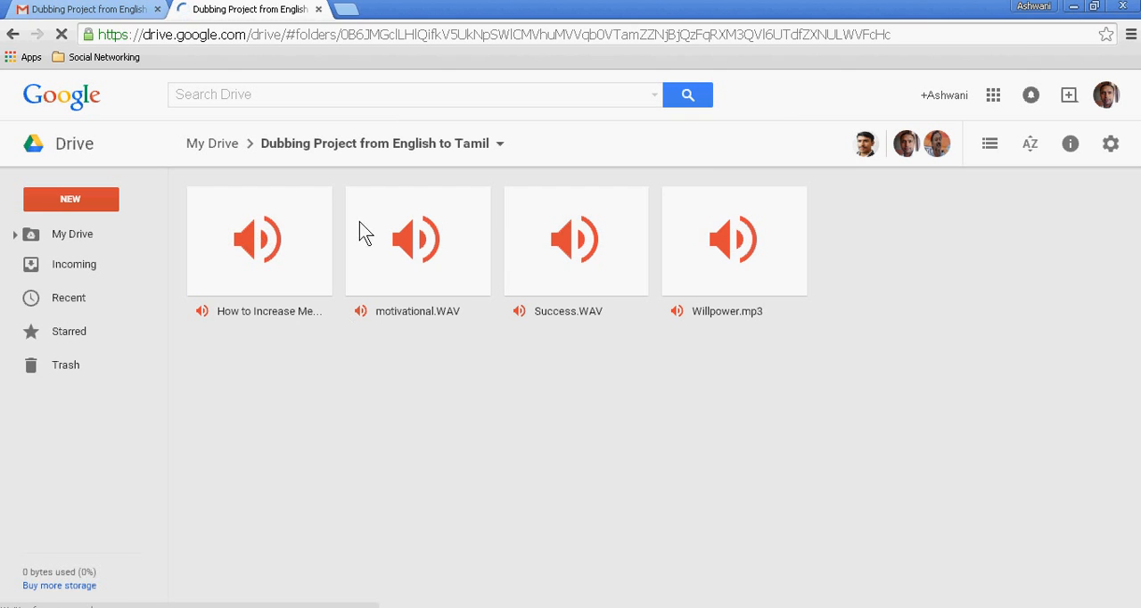
pyautogui.moveTo(196, 276)
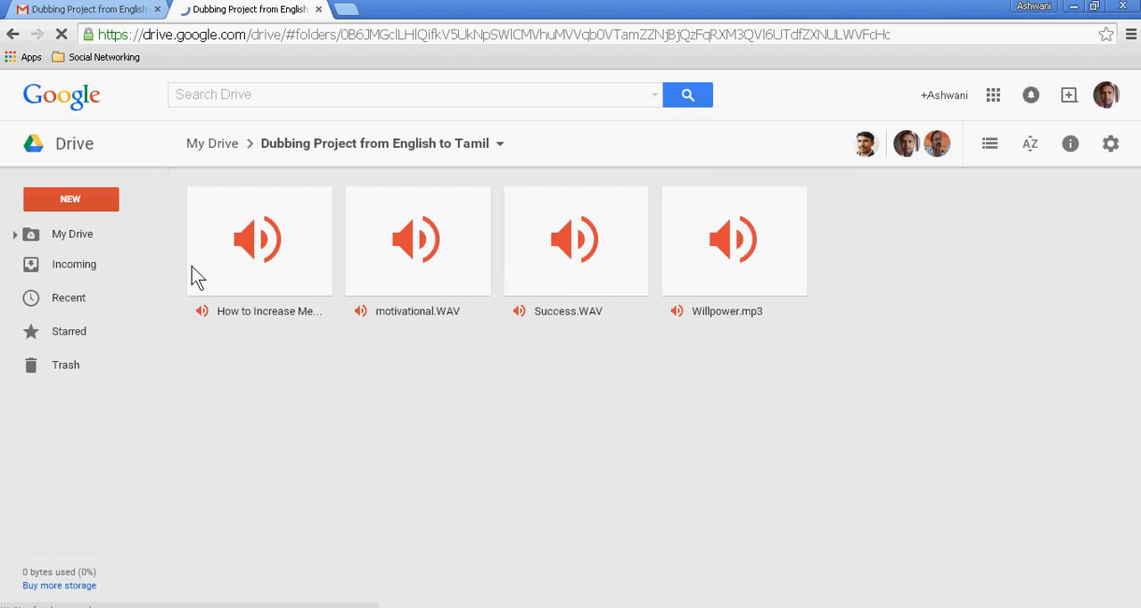
pyautogui.click(259, 241)
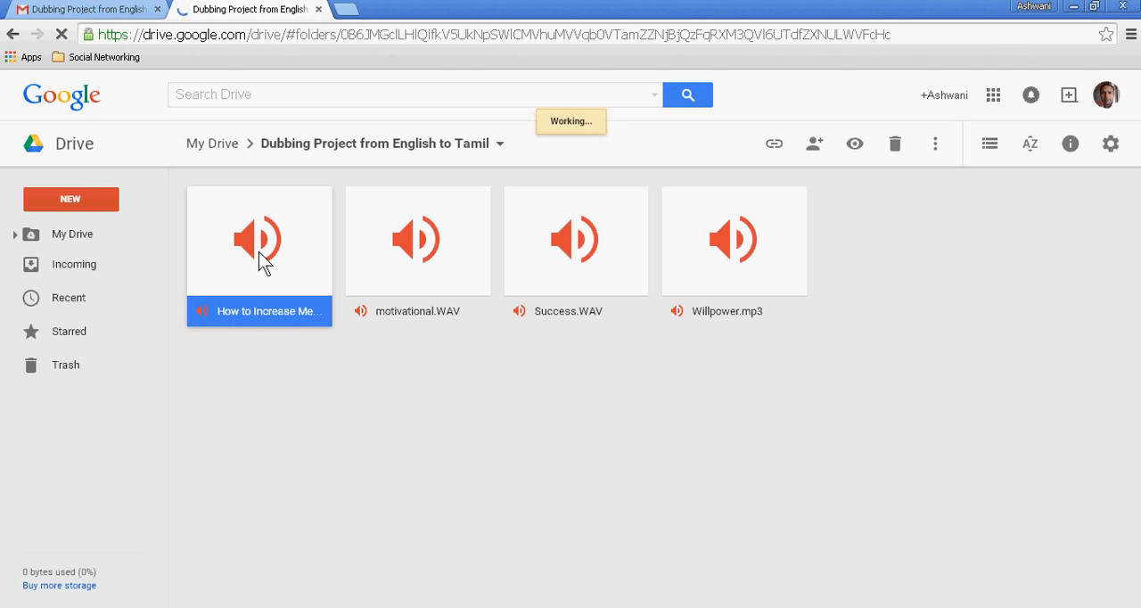
pyautogui.doubleClick(258, 238)
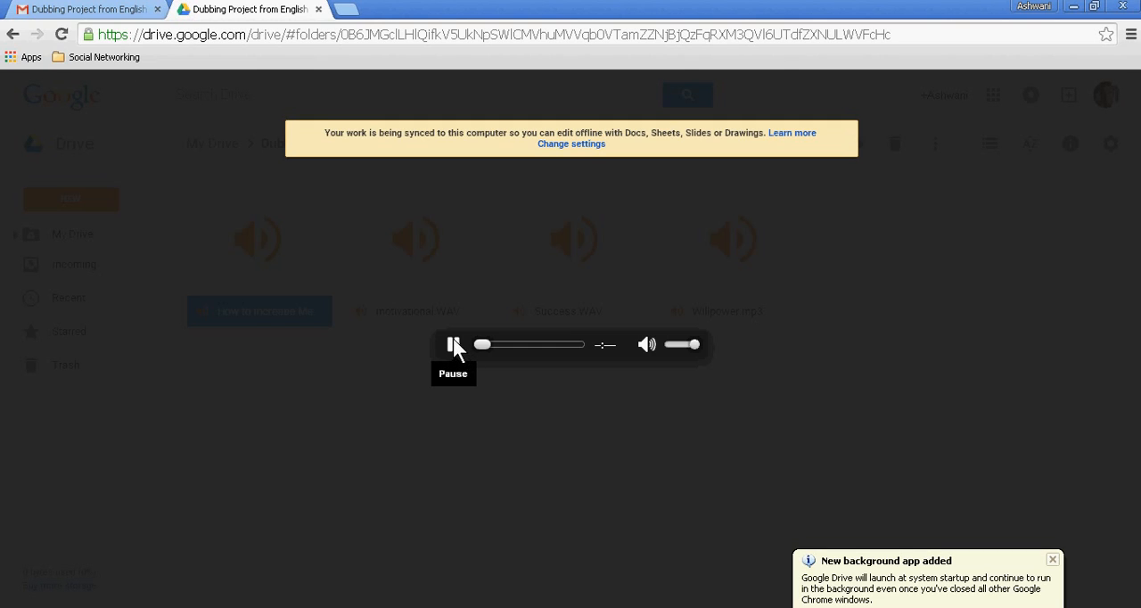
# Pause playback, download How to Increase Memory.WAV, and close the preview
pyautogui.click(453, 345)
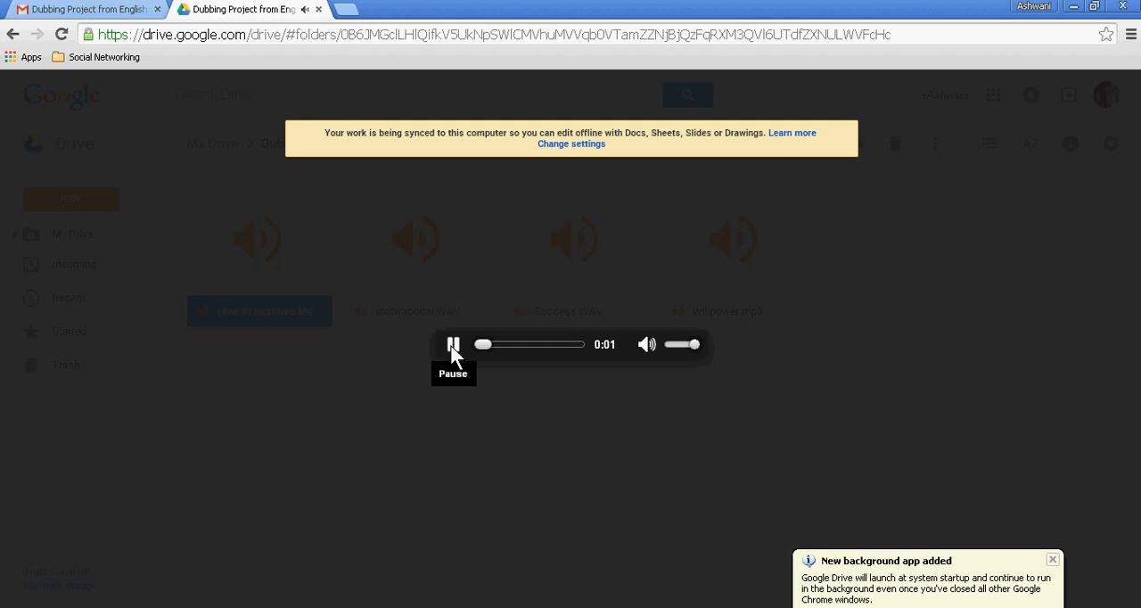
pyautogui.click(453, 345)
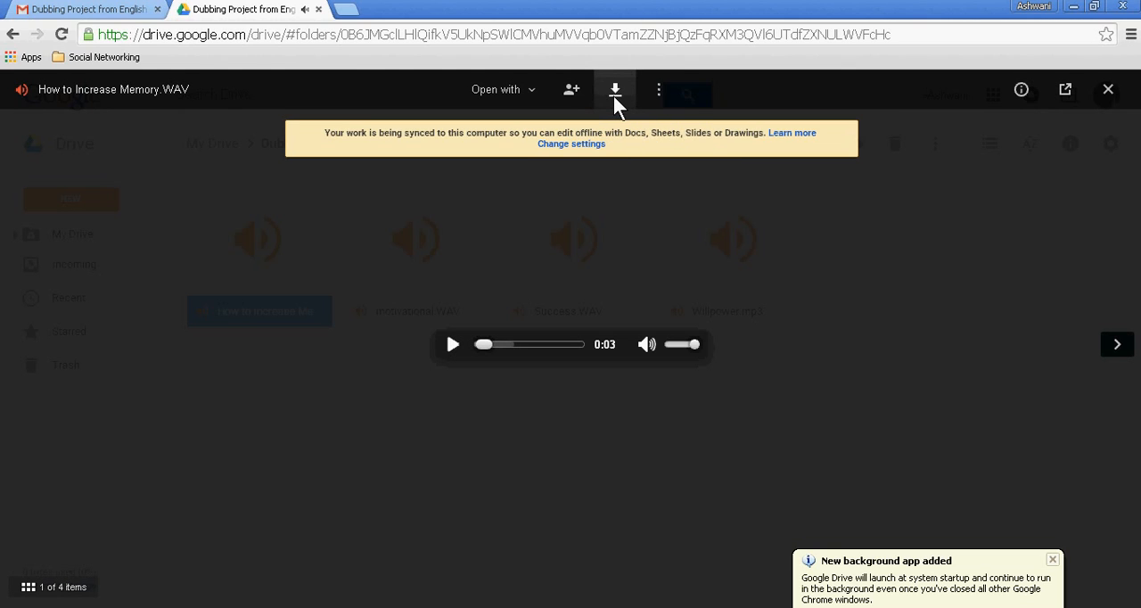
pyautogui.click(614, 89)
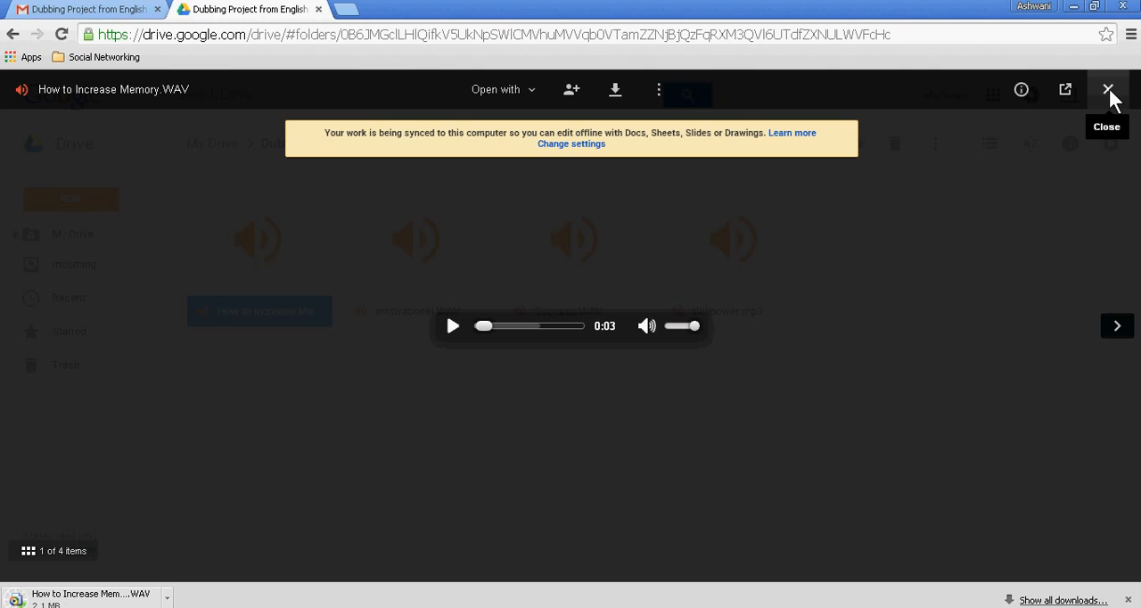
pyautogui.moveTo(686, 258)
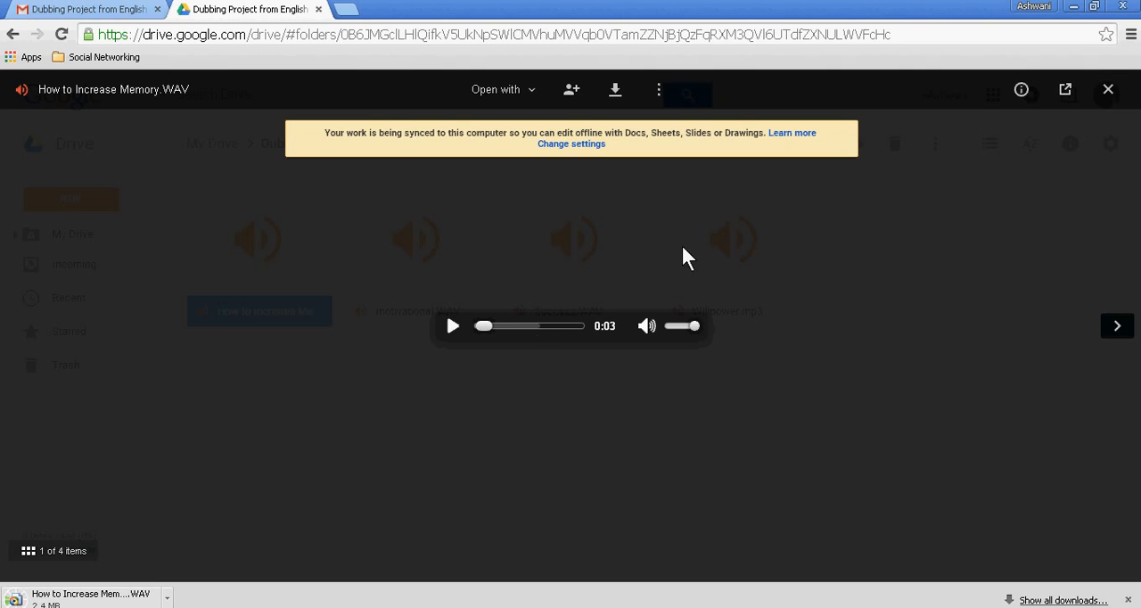
pyautogui.click(1108, 89)
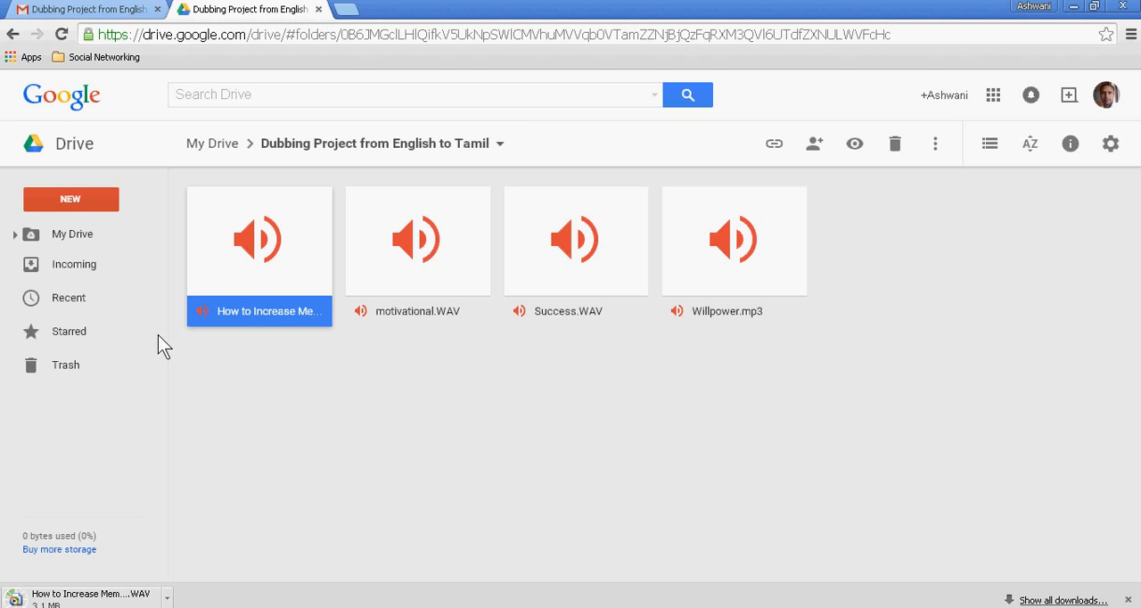
pyautogui.moveTo(484, 183)
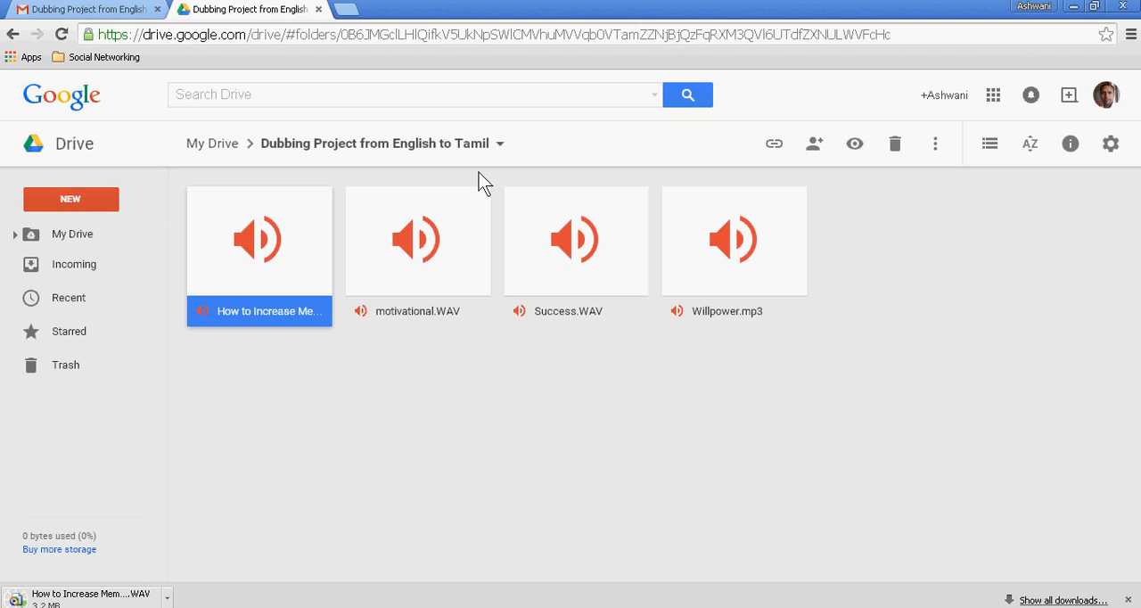
pyautogui.moveTo(71, 199)
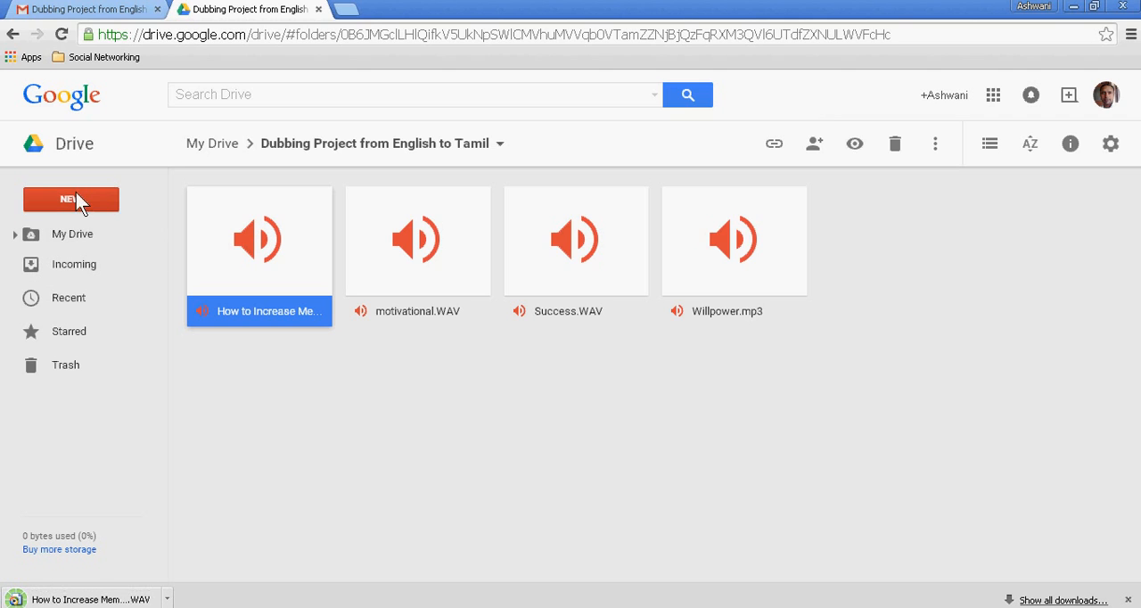
pyautogui.click(70, 198)
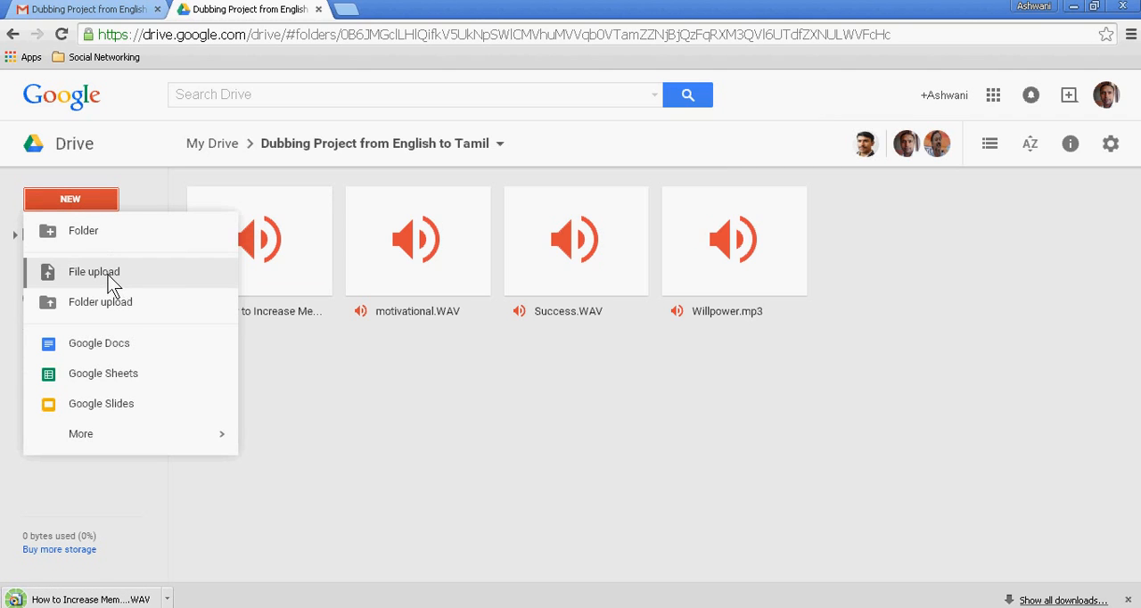
pyautogui.click(94, 272)
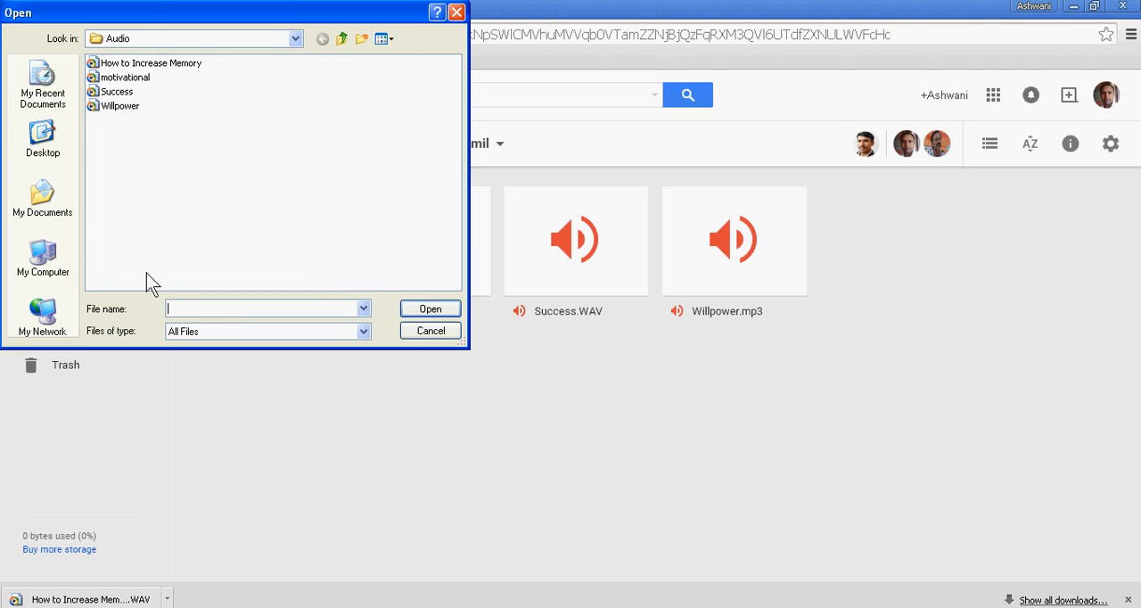
pyautogui.moveTo(131, 106)
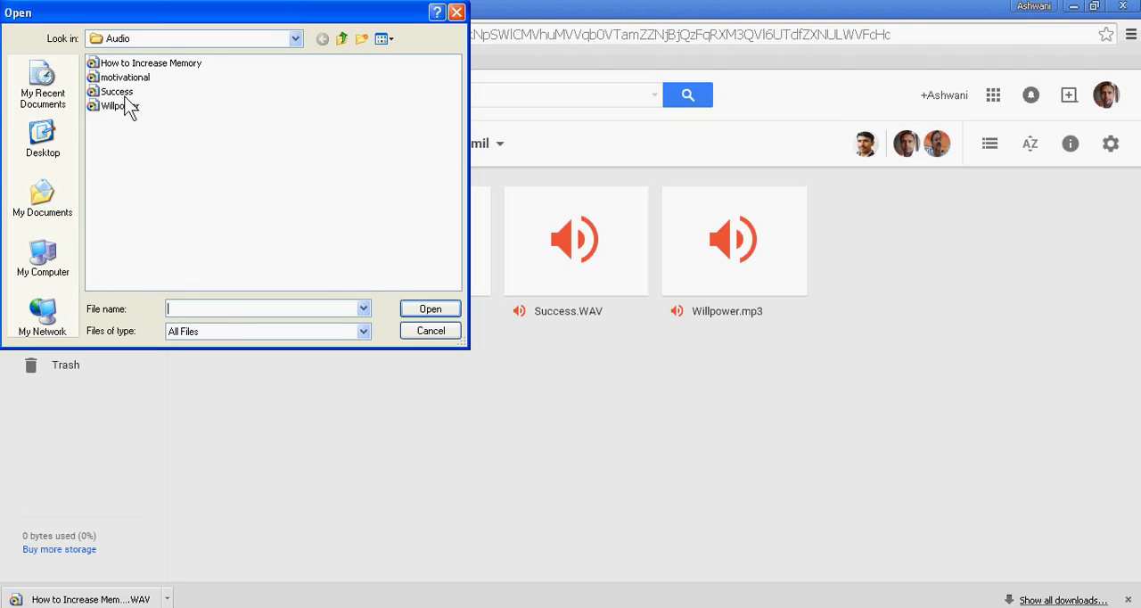
pyautogui.click(42, 138)
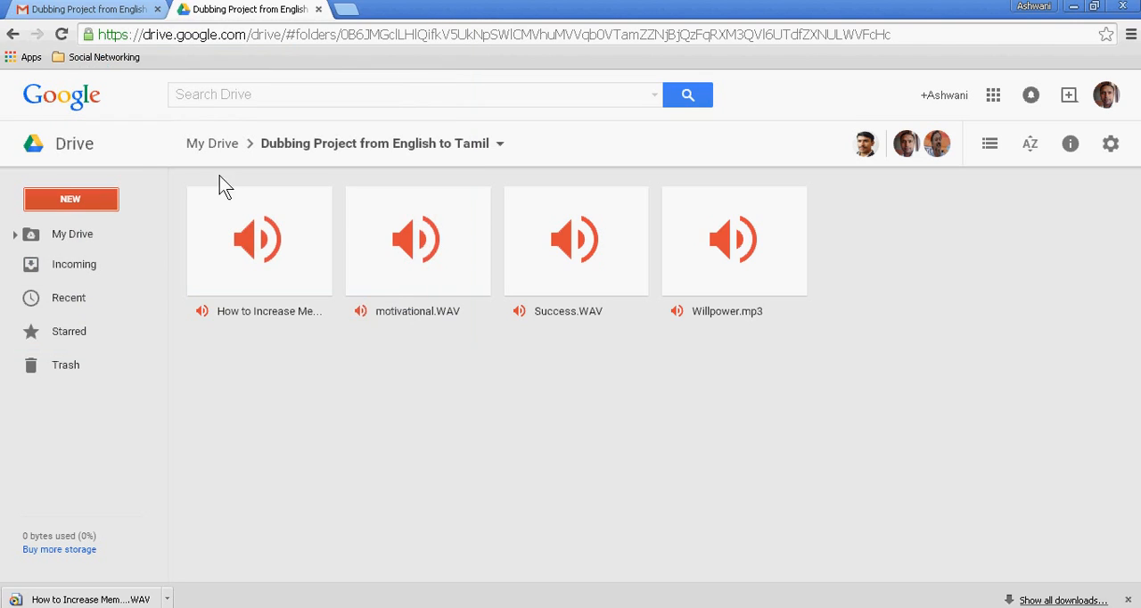
pyautogui.moveTo(864, 142)
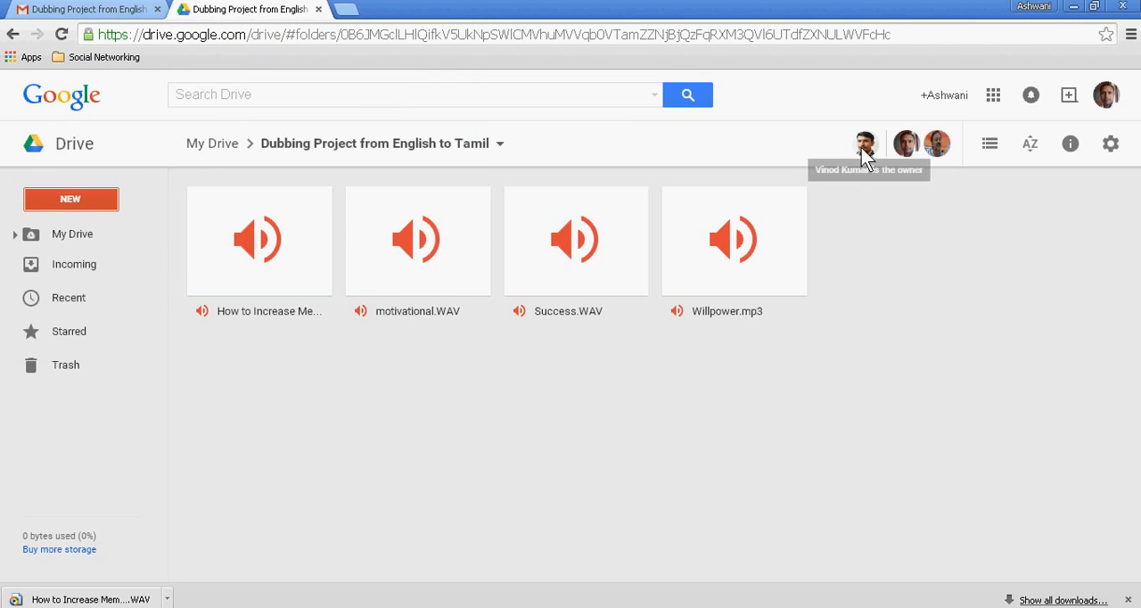